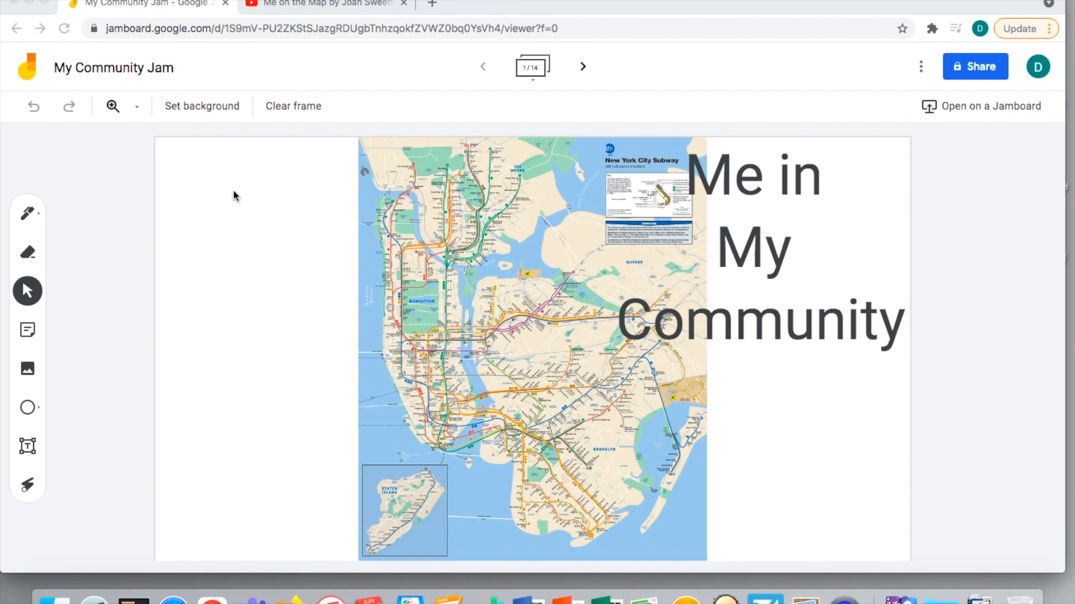
{"action": "mouse_move", "coordinate": [634, 345]}
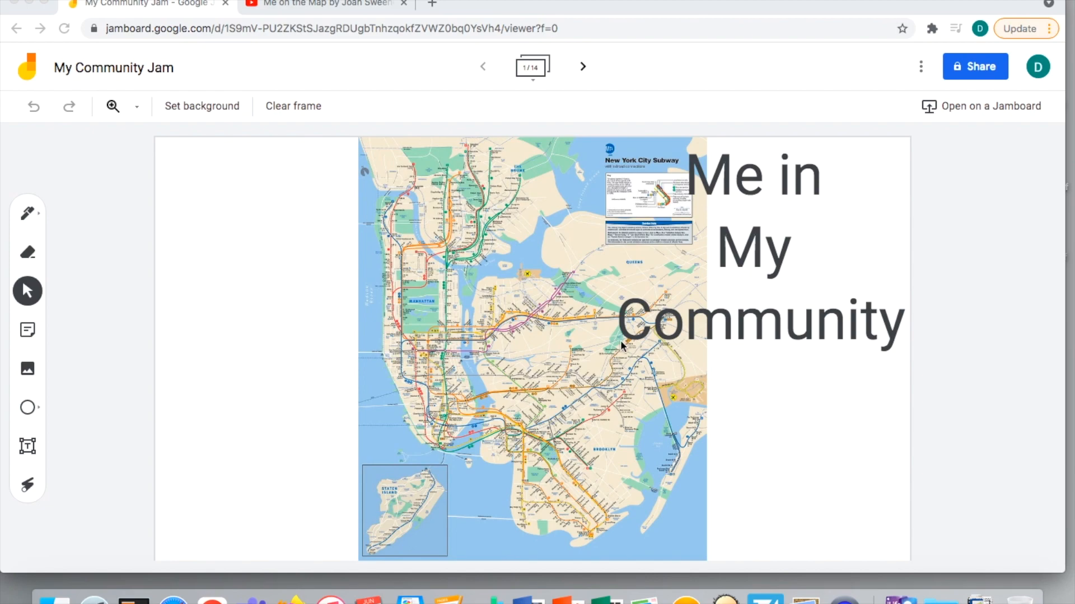
{"action": "mouse_move", "coordinate": [636, 409]}
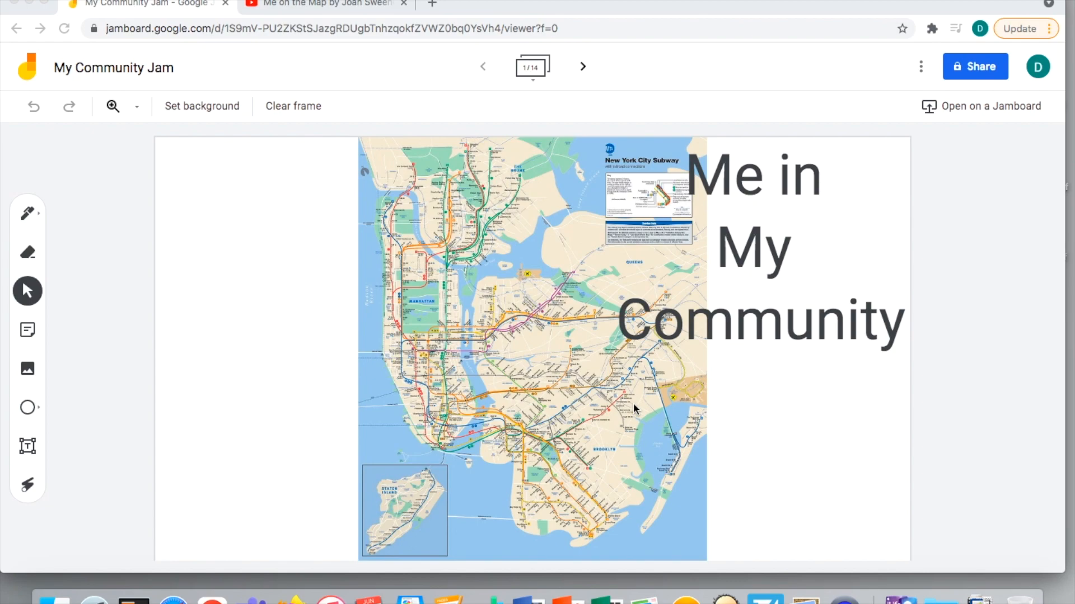
{"action": "mouse_move", "coordinate": [591, 92]}
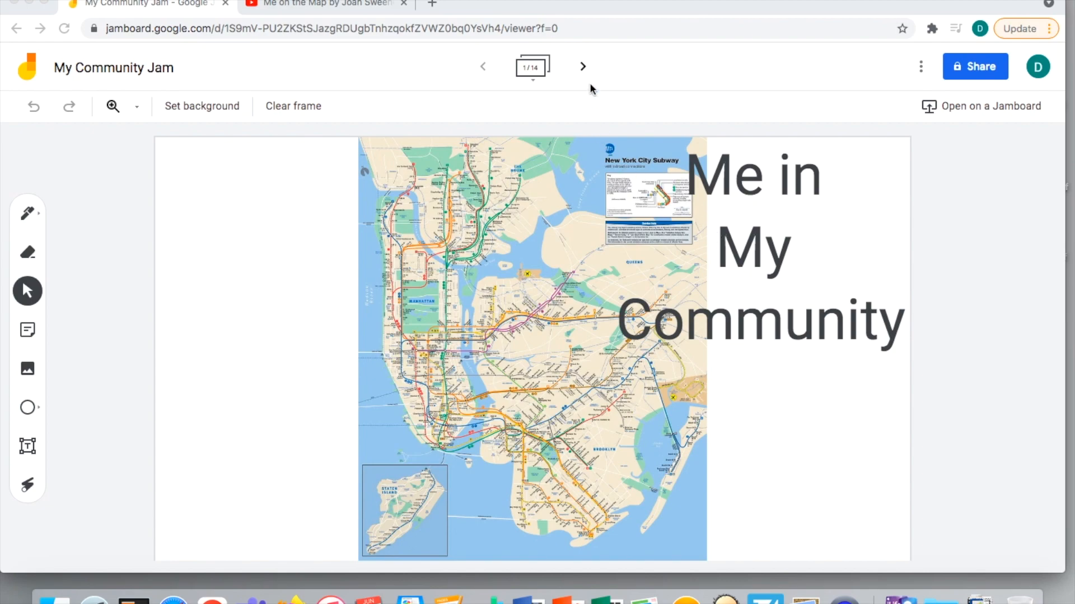
{"action": "mouse_move", "coordinate": [583, 69]}
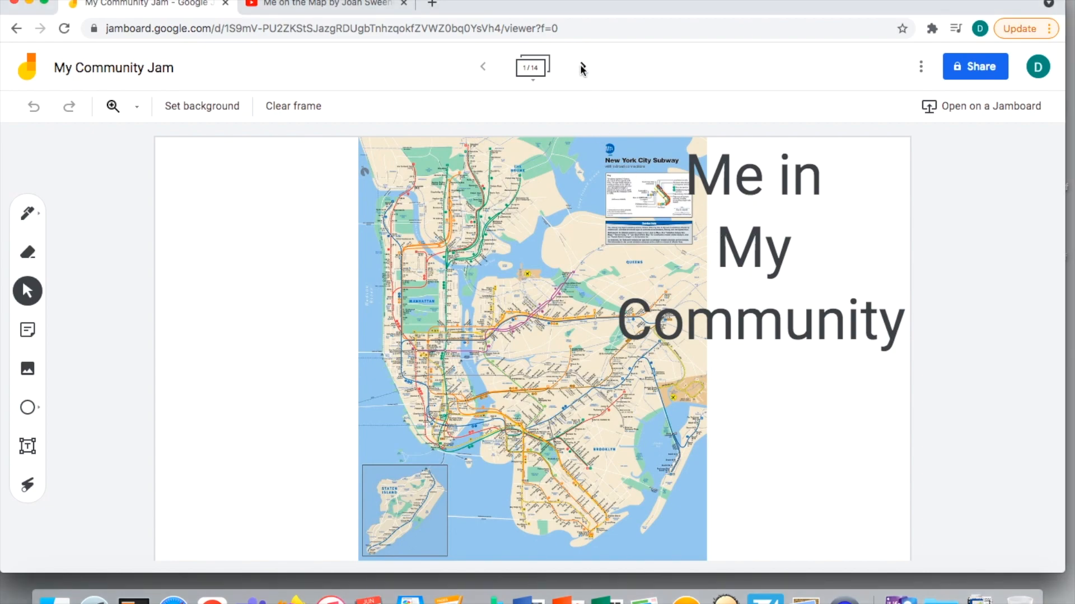
Step: Advance from the title frame to frame 2, the Lesson Objective about diagramming community
{"action": "left_click", "coordinate": [583, 66]}
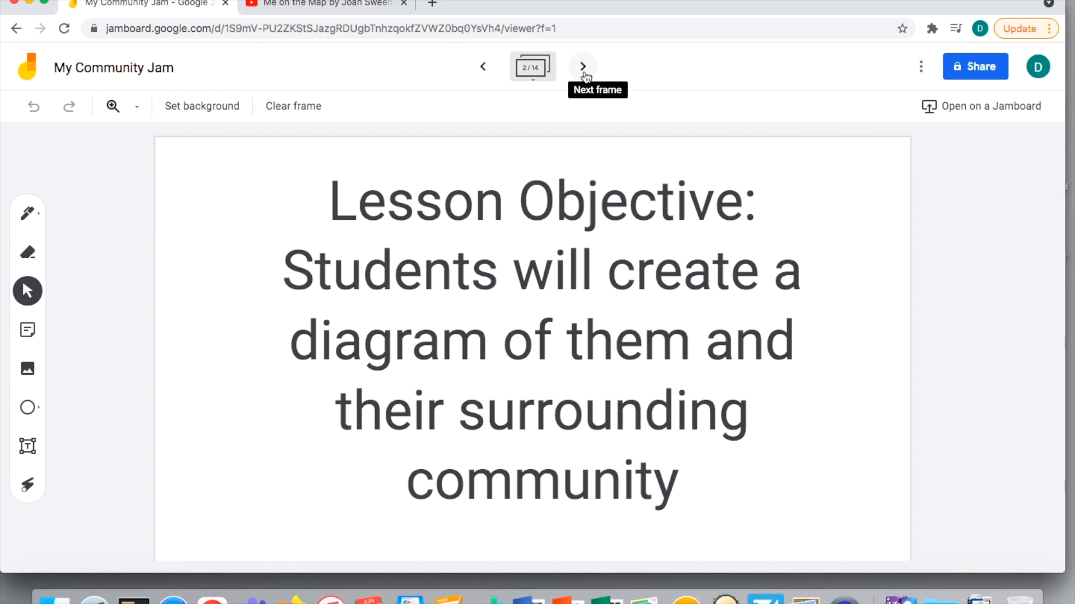
Step: Advance to frame 3, the photo of nested Me on the Map circles
{"action": "left_click", "coordinate": [582, 66]}
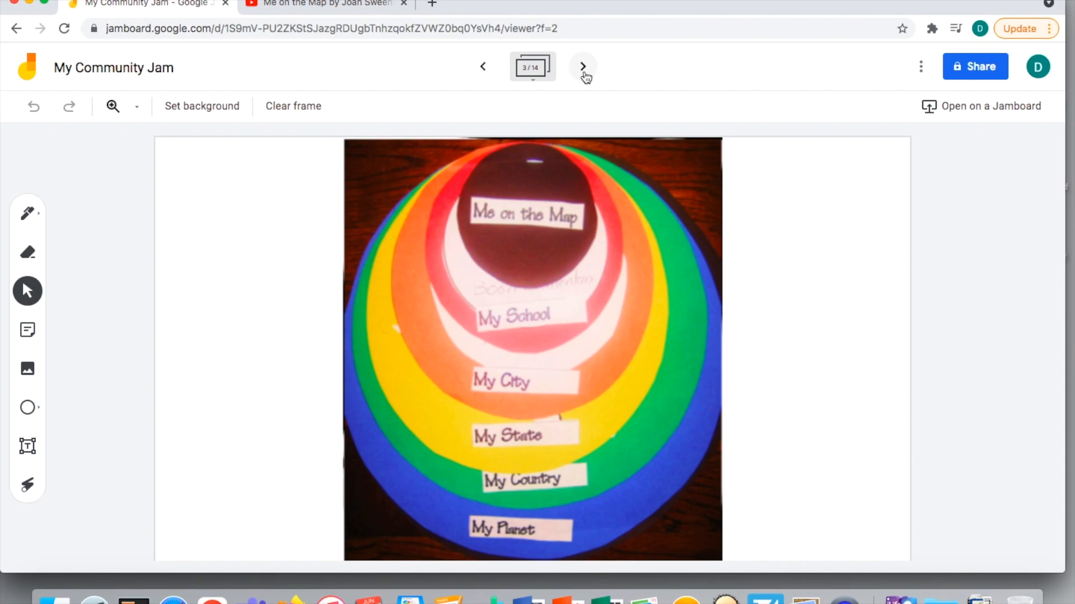
Step: Advance to frame 4, the blank Me and My Community concentric-circle template
{"action": "left_click", "coordinate": [582, 66]}
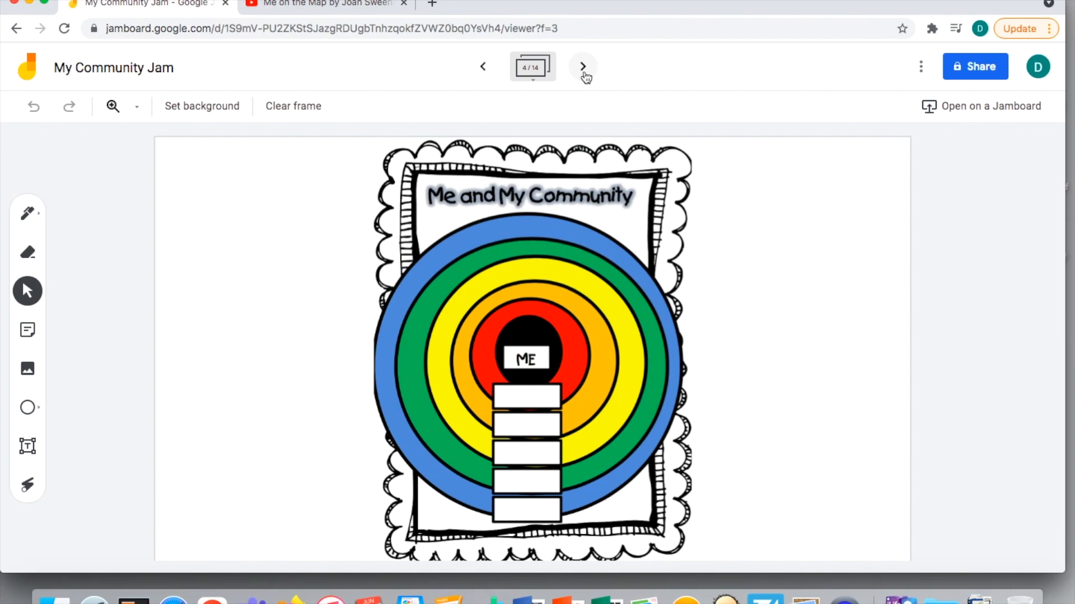
{"action": "mouse_move", "coordinate": [524, 431]}
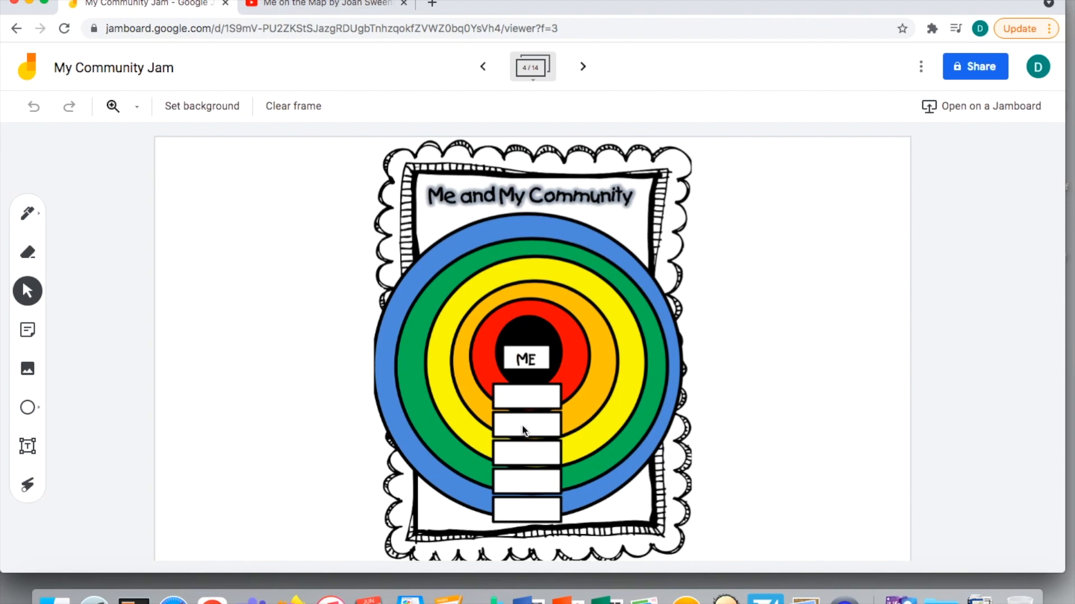
{"action": "mouse_move", "coordinate": [537, 445]}
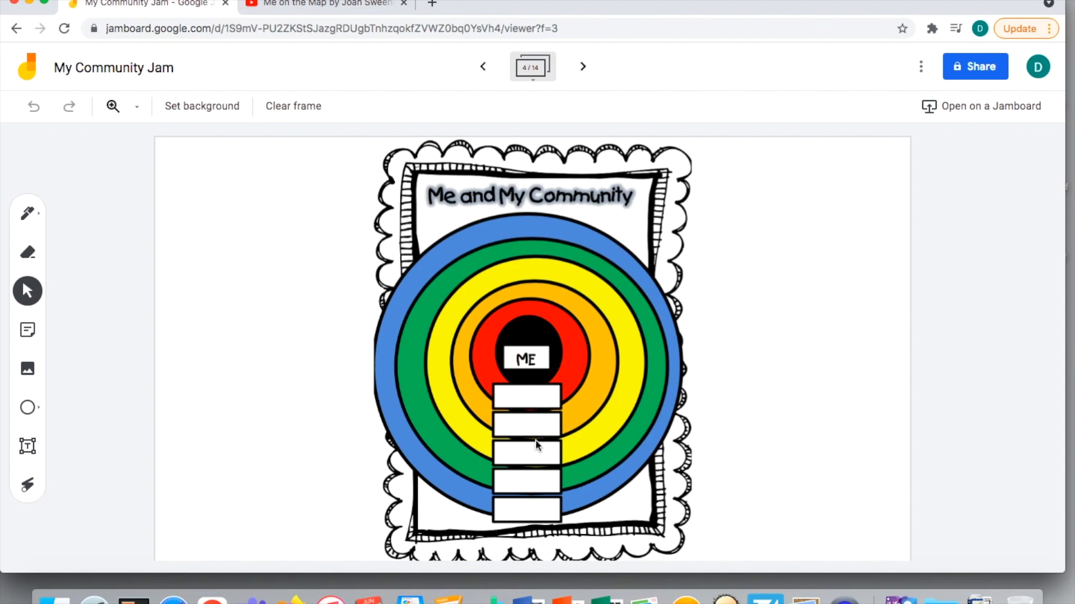
{"action": "mouse_move", "coordinate": [525, 393]}
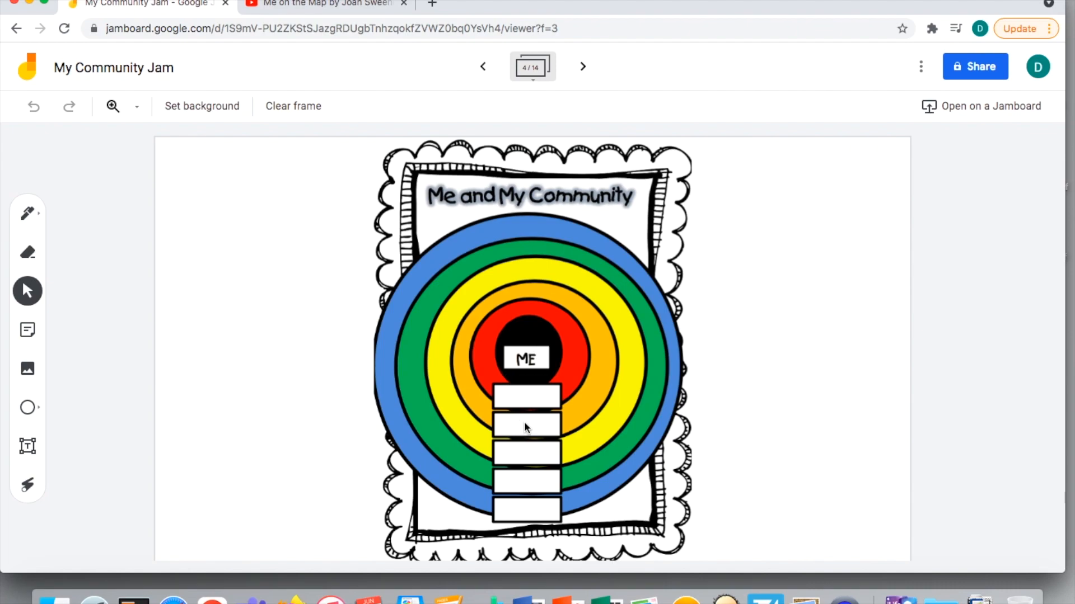
{"action": "mouse_move", "coordinate": [516, 490]}
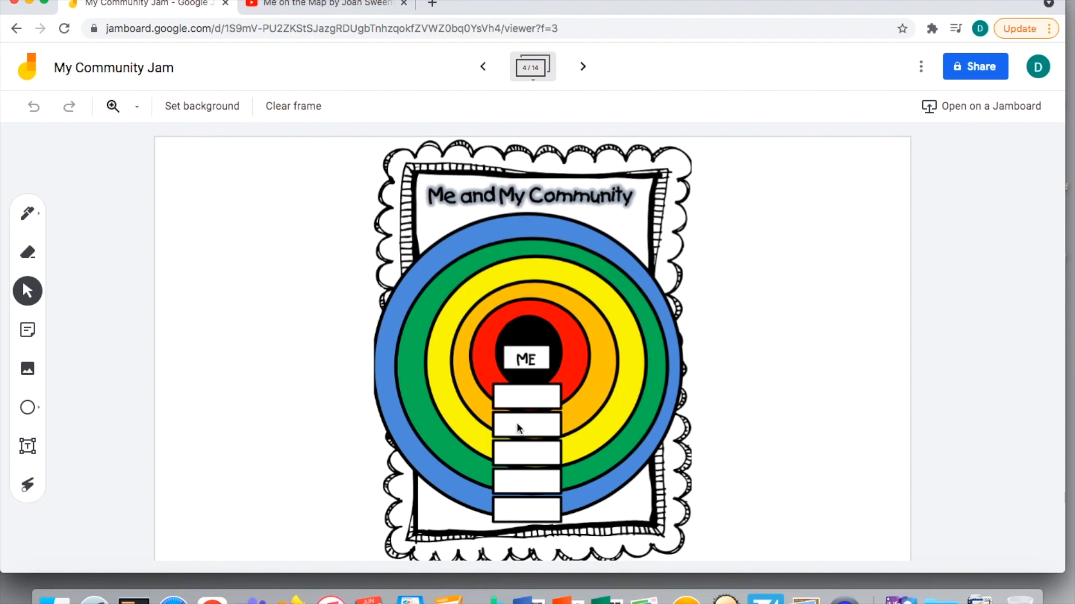
{"action": "mouse_move", "coordinate": [521, 424]}
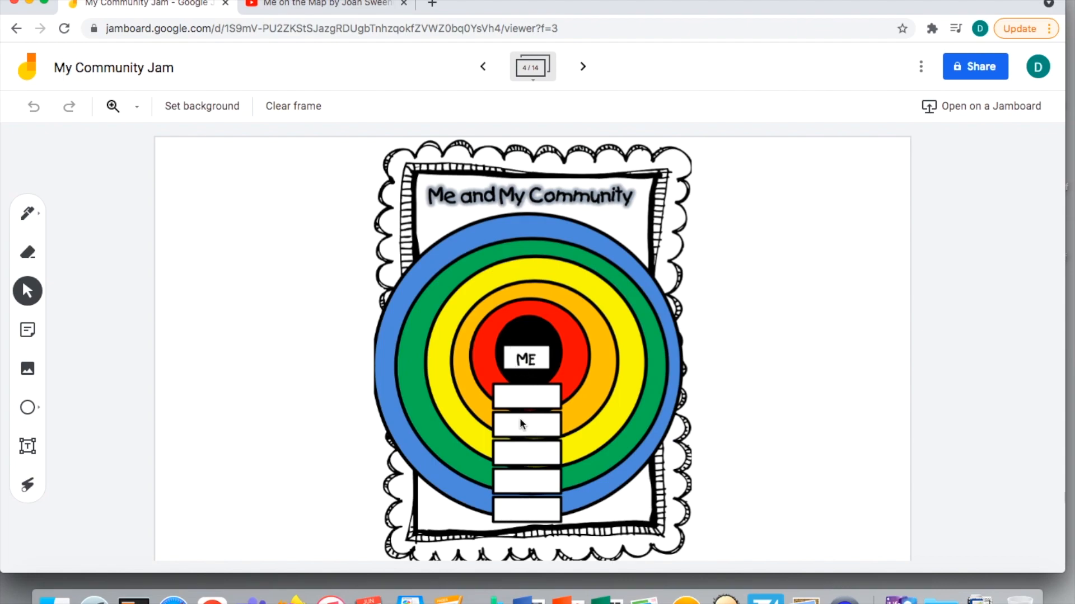
{"action": "mouse_move", "coordinate": [534, 508]}
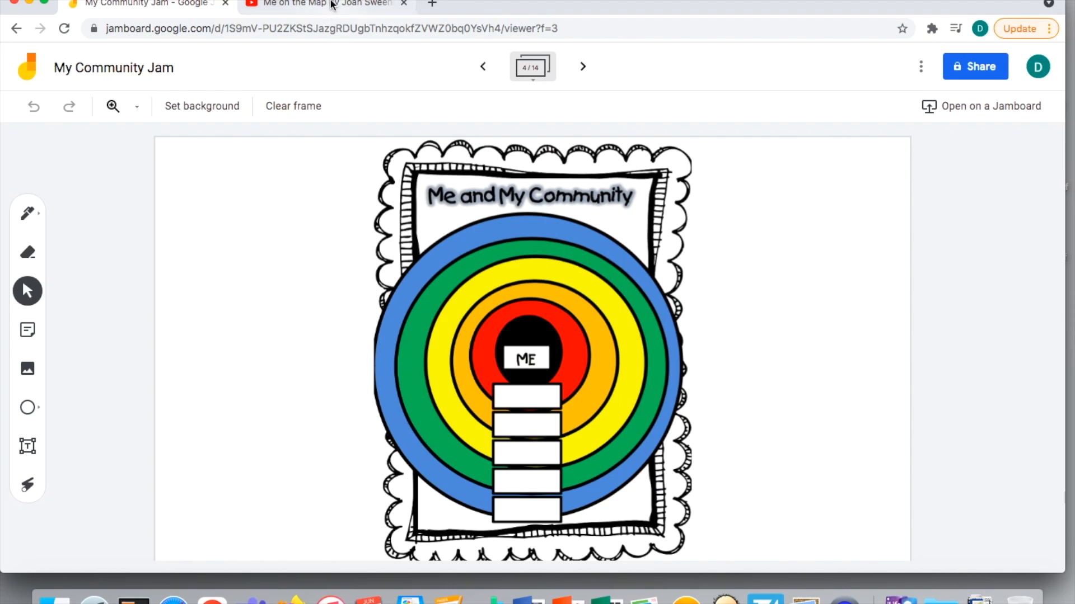
Step: Switch to the YouTube tab and play the Me on the Map read-aloud
{"action": "left_click", "coordinate": [305, 3]}
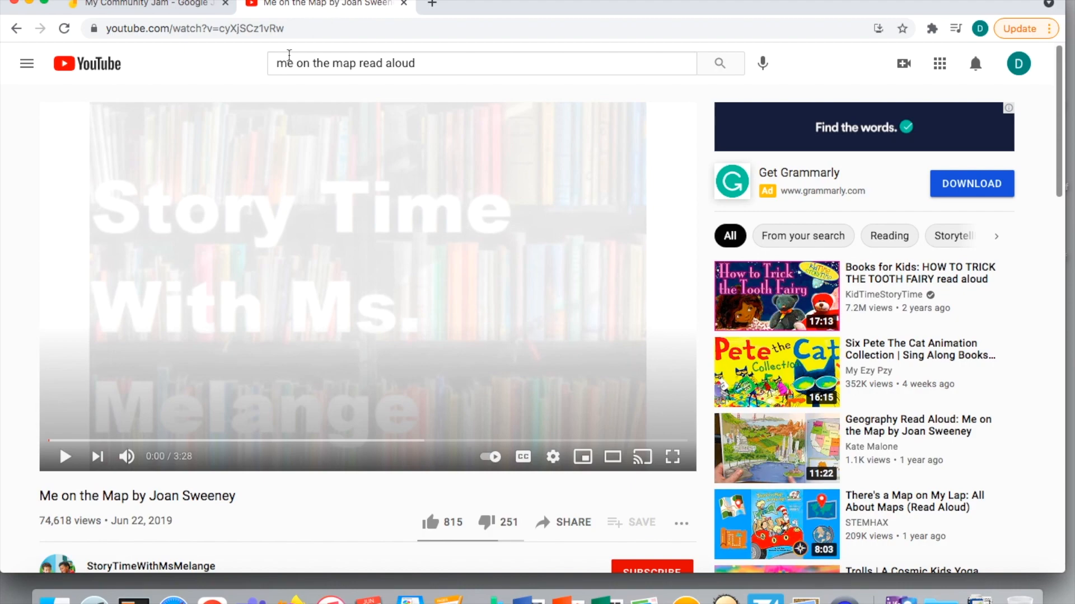
{"action": "mouse_move", "coordinate": [64, 459]}
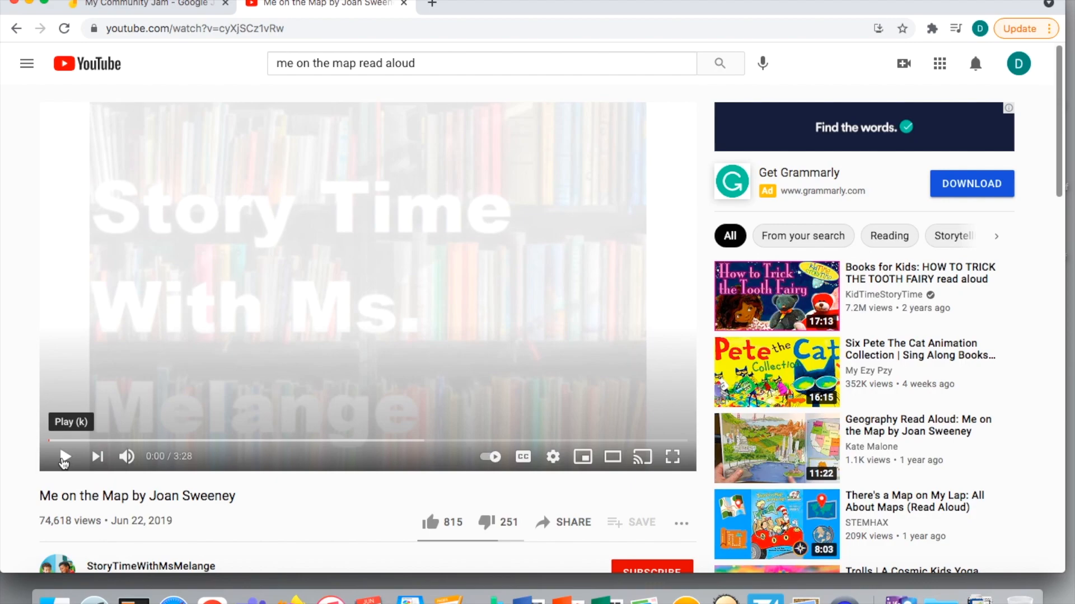
{"action": "left_click", "coordinate": [66, 457]}
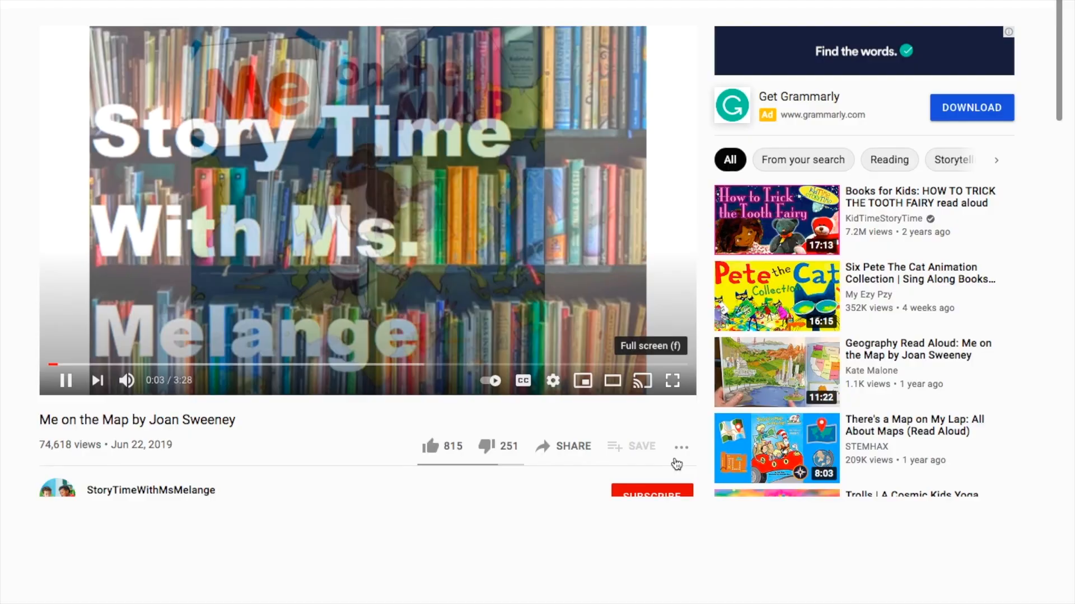
Step: Play the read-aloud to the Earth page and pause it at 1:30
{"action": "left_click", "coordinate": [672, 381]}
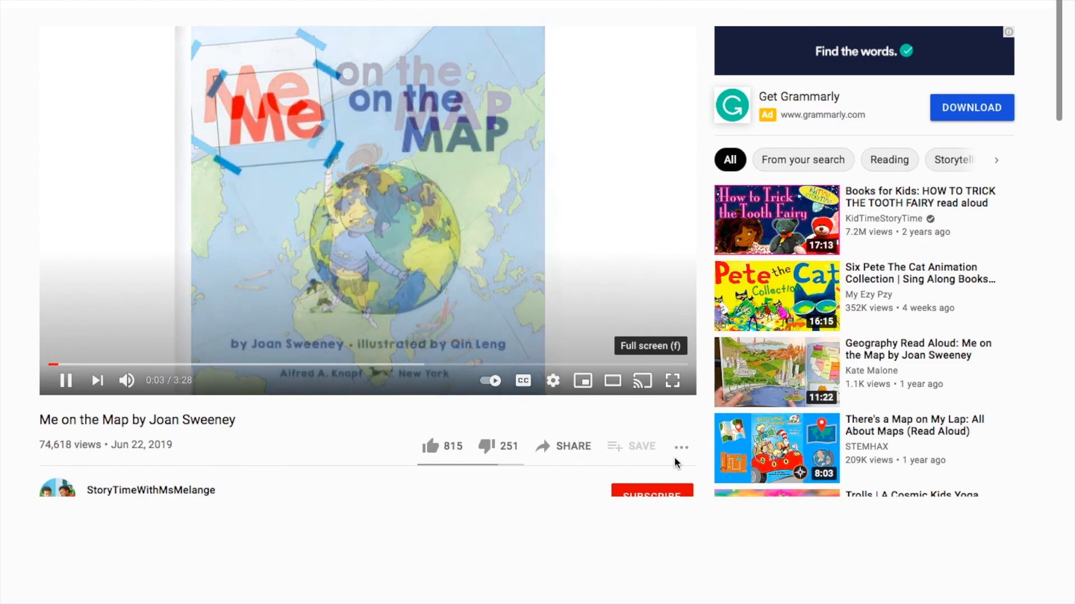
{"action": "left_click", "coordinate": [671, 381]}
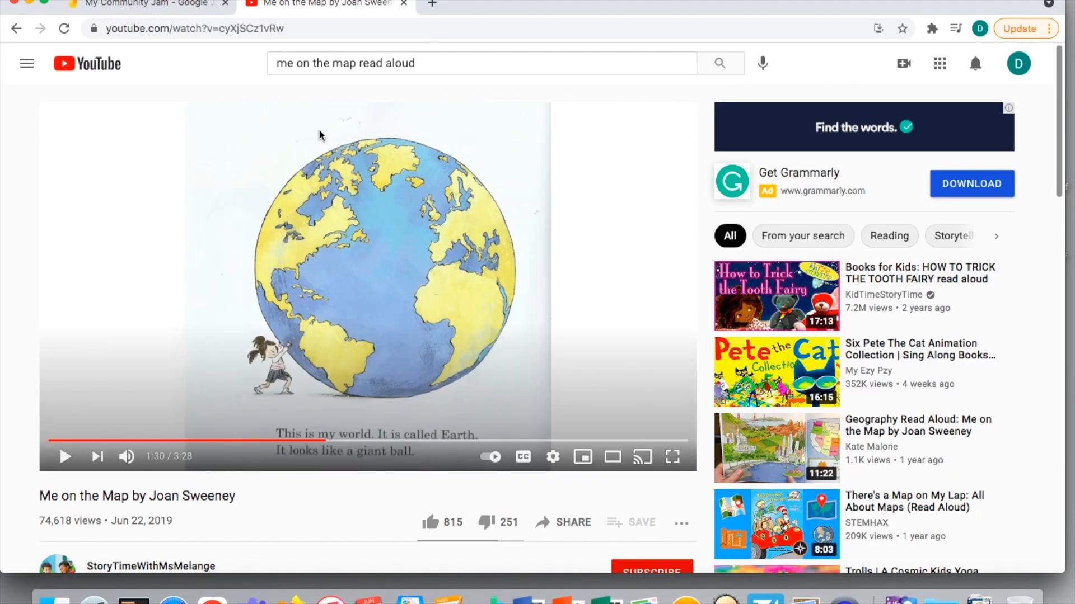
Step: Return to the Jamboard board and advance to frame 5, the lined My World globe
{"action": "left_click", "coordinate": [140, 3]}
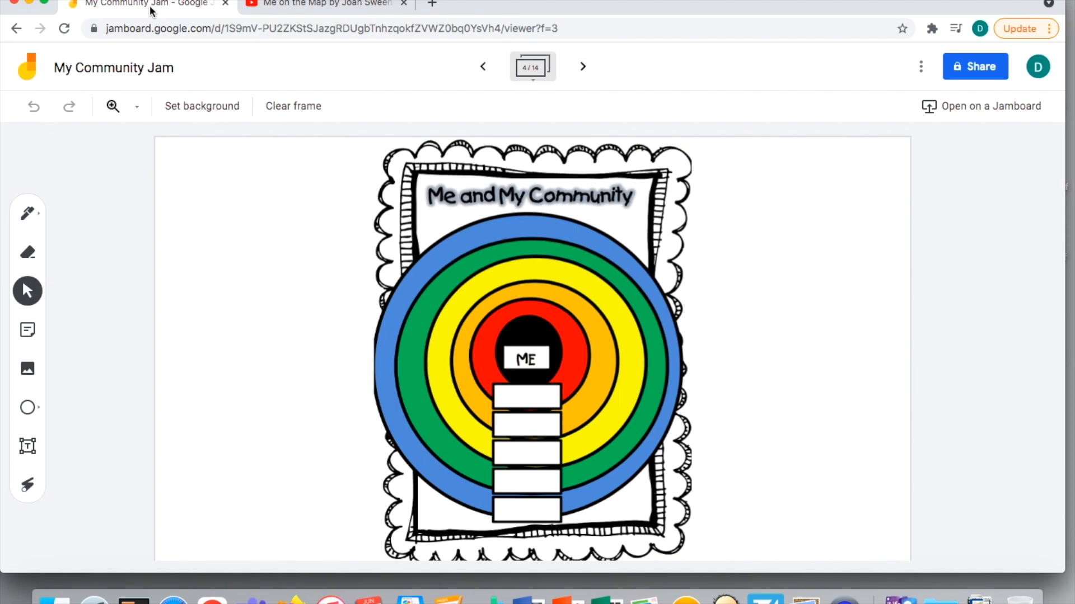
{"action": "mouse_move", "coordinate": [583, 66]}
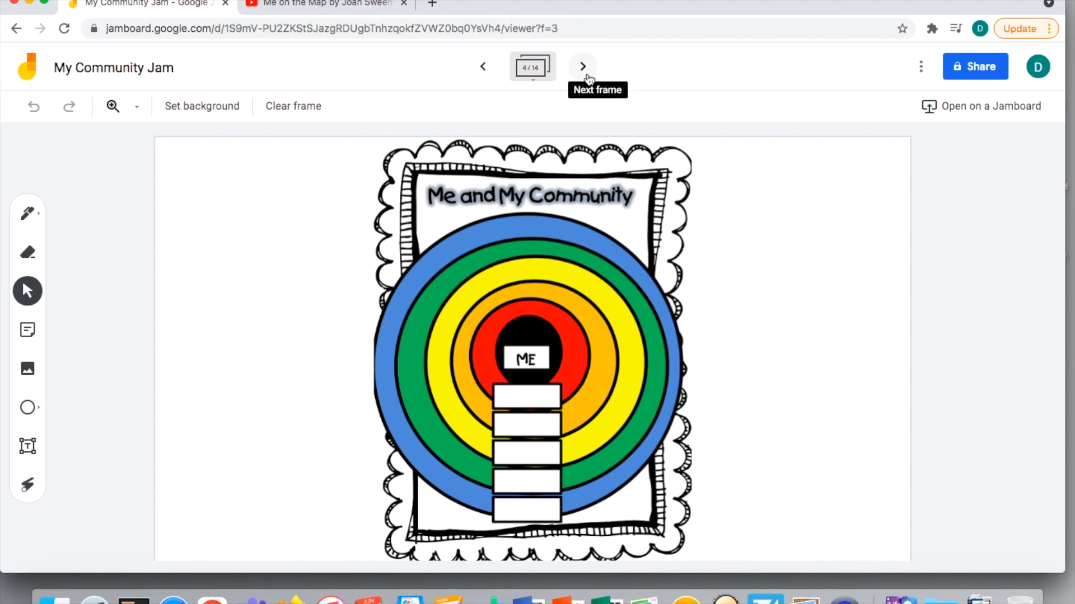
{"action": "left_click", "coordinate": [582, 66]}
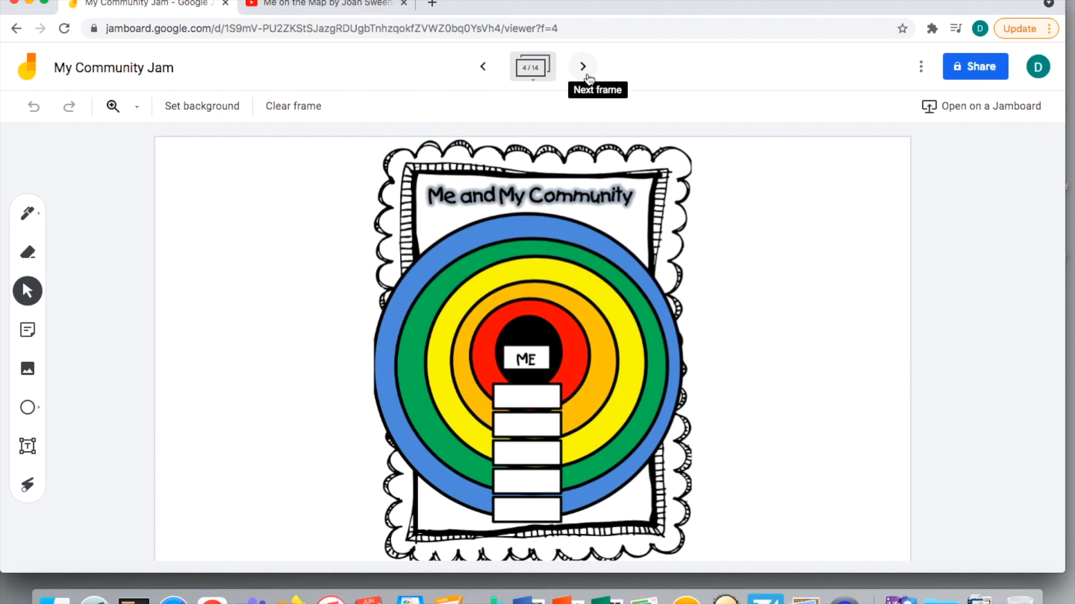
{"action": "left_click", "coordinate": [582, 66]}
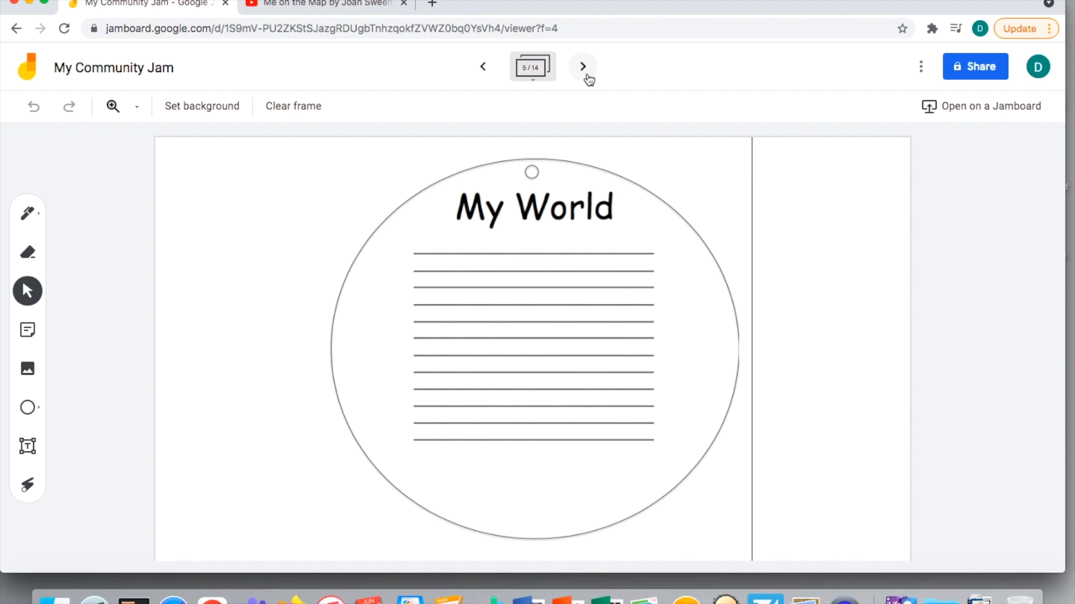
Step: Advance to frame 6, the unlined My World circle, and start adding an image
{"action": "left_click", "coordinate": [582, 66]}
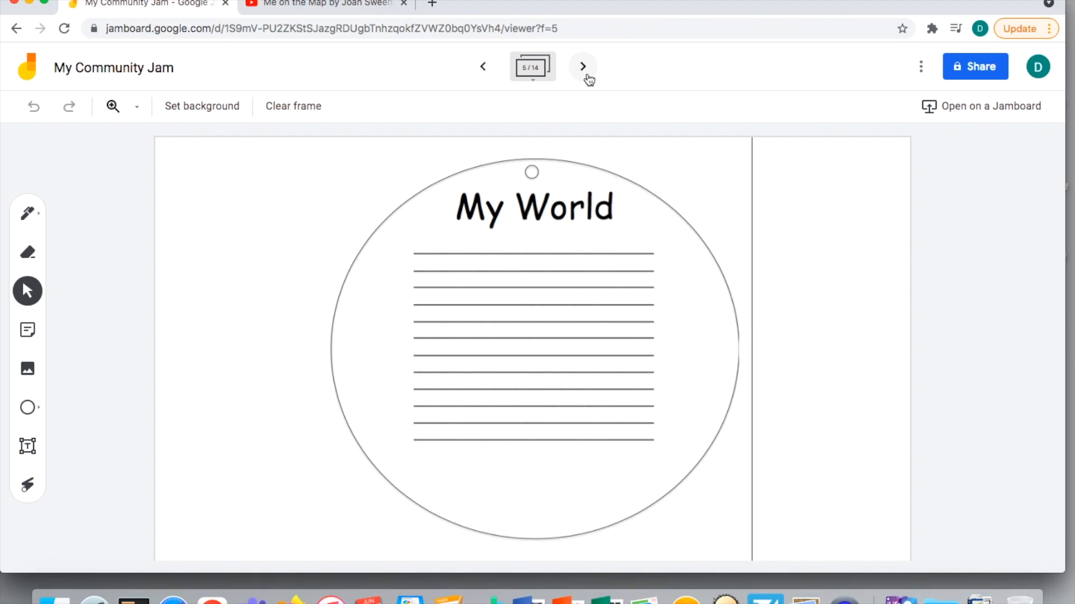
{"action": "left_click", "coordinate": [582, 66]}
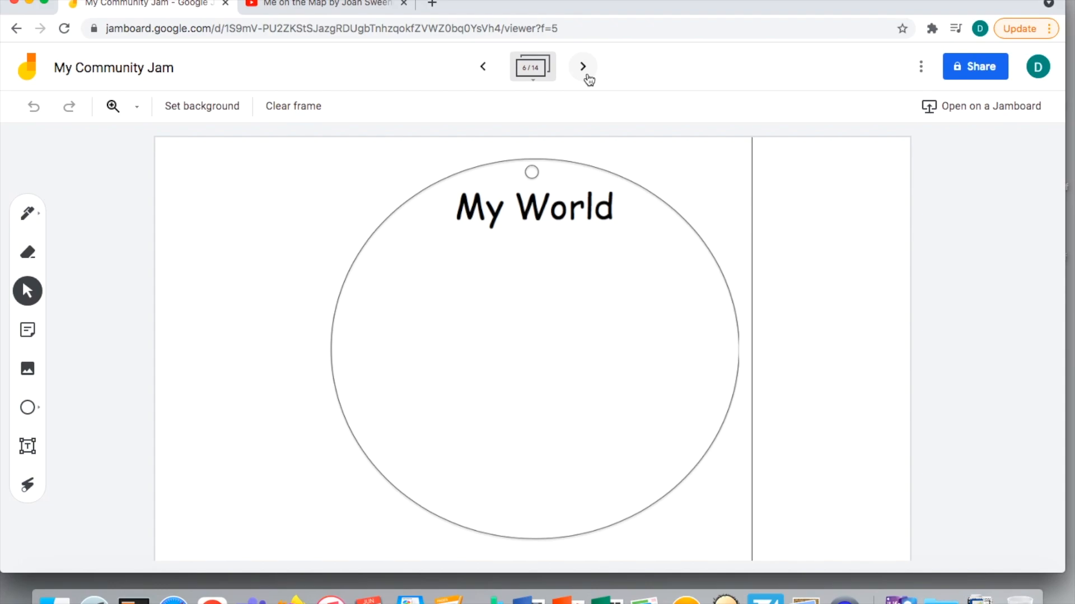
{"action": "mouse_move", "coordinate": [345, 197]}
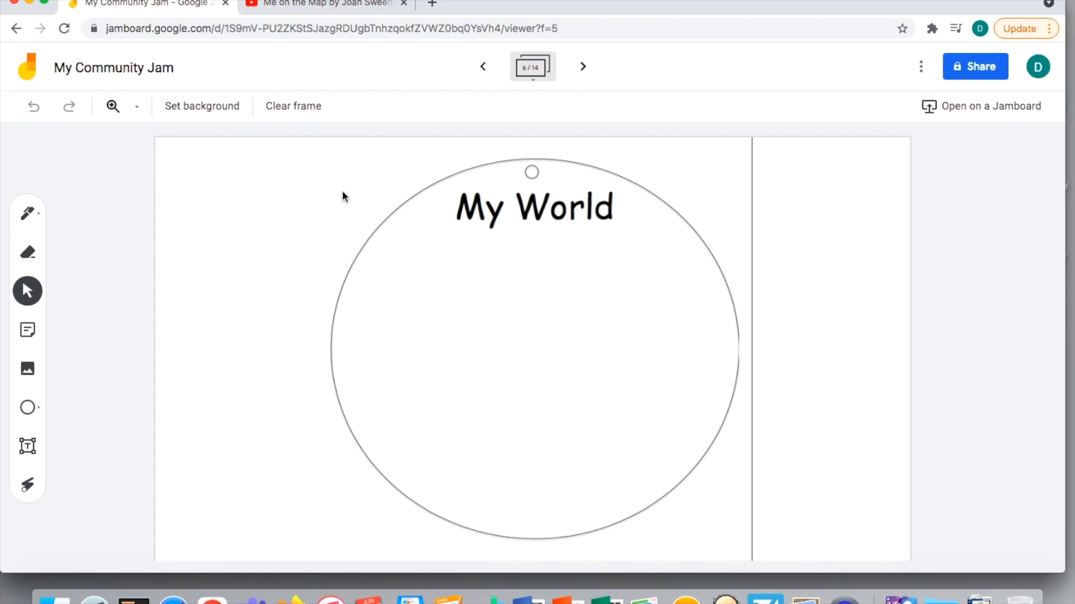
{"action": "mouse_move", "coordinate": [27, 370]}
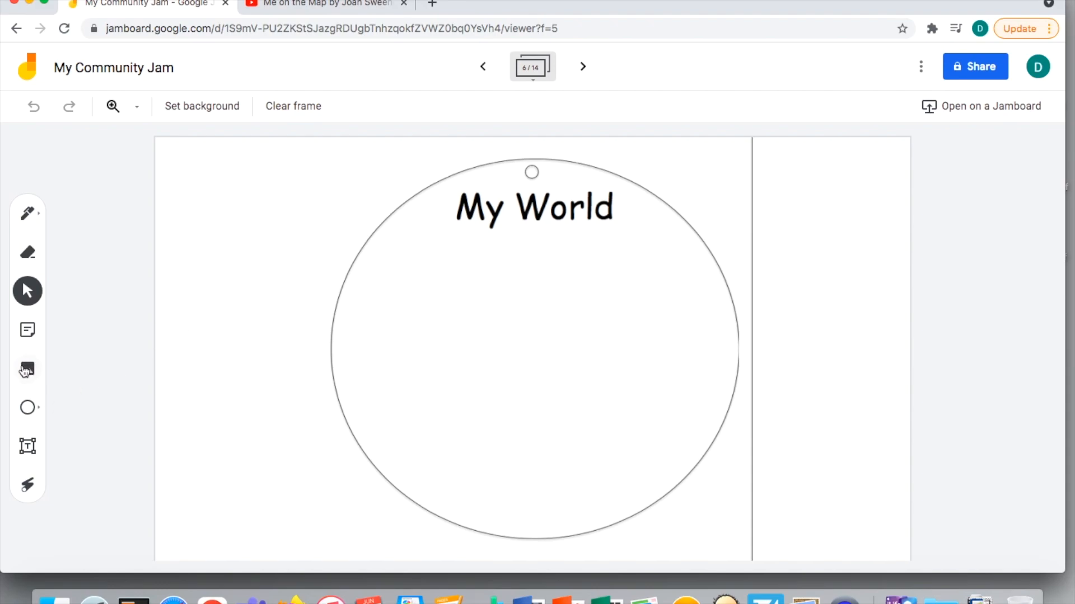
{"action": "left_click", "coordinate": [27, 370]}
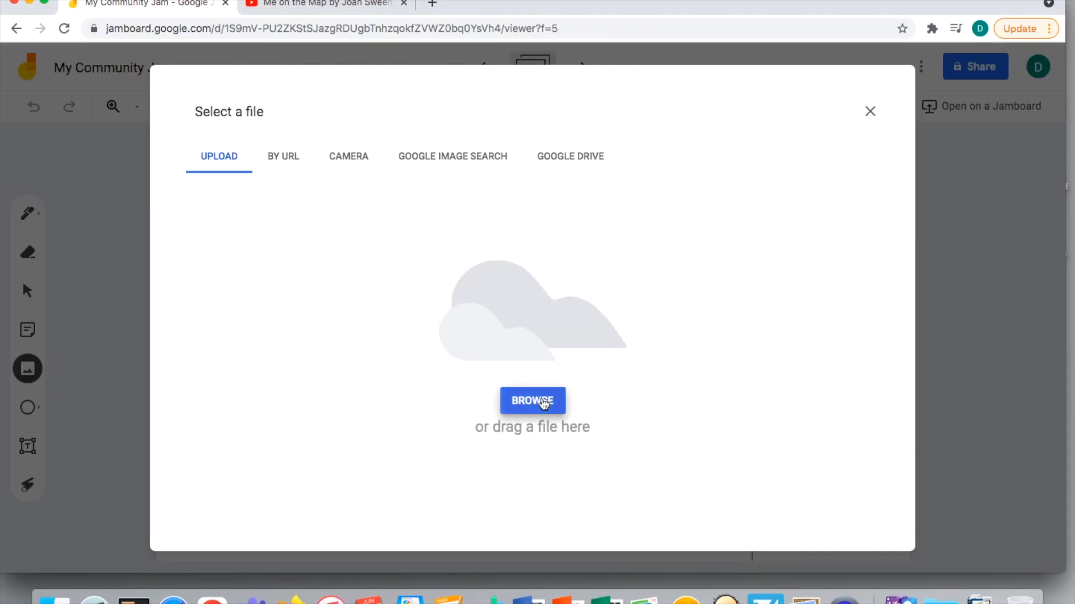
Step: Upload the 'Earth icon' image from the computer into the My World circle
{"action": "left_click", "coordinate": [532, 401]}
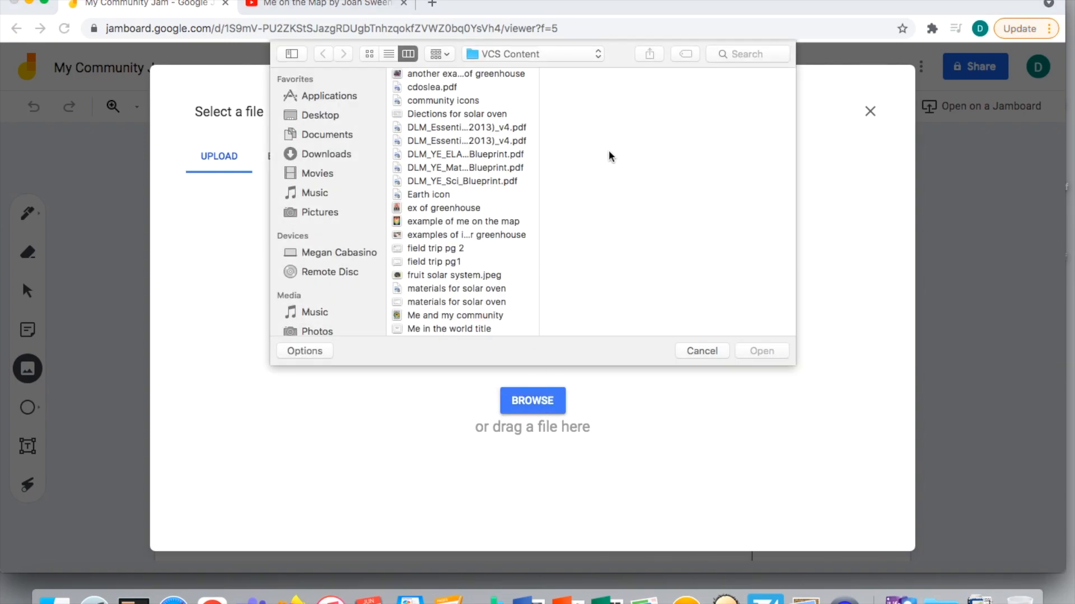
{"action": "left_click", "coordinate": [428, 195]}
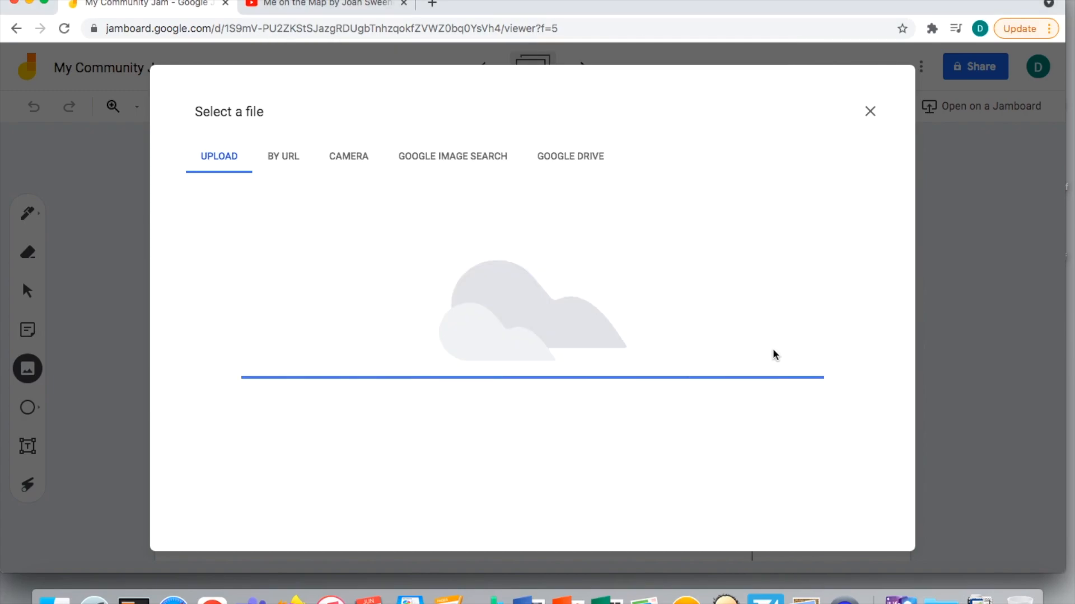
{"action": "left_click", "coordinate": [870, 111]}
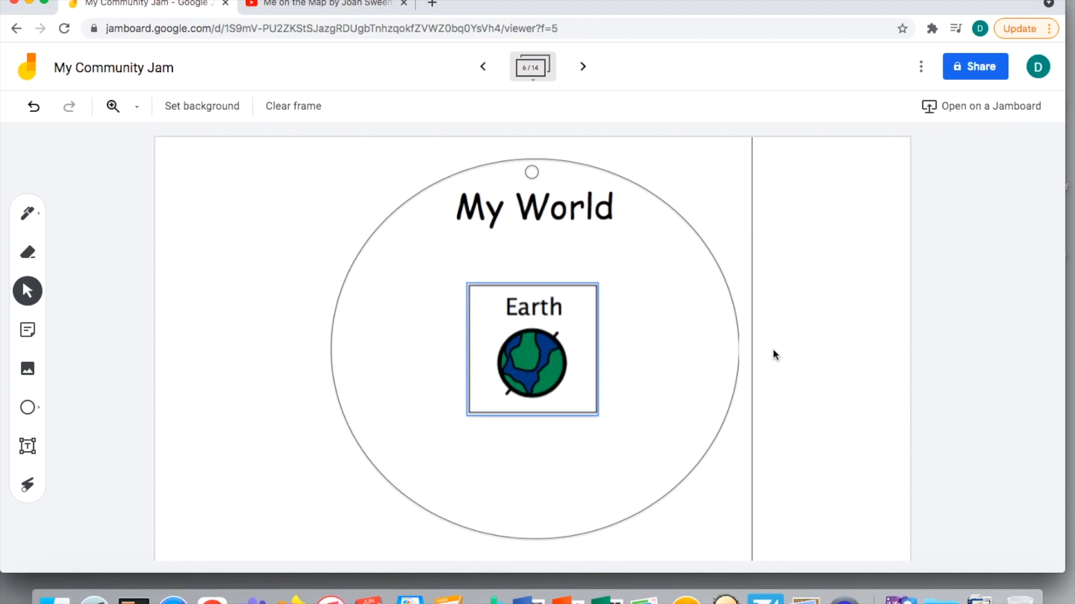
{"action": "left_click_drag", "start_coordinate": [531, 348], "coordinate": [307, 240]}
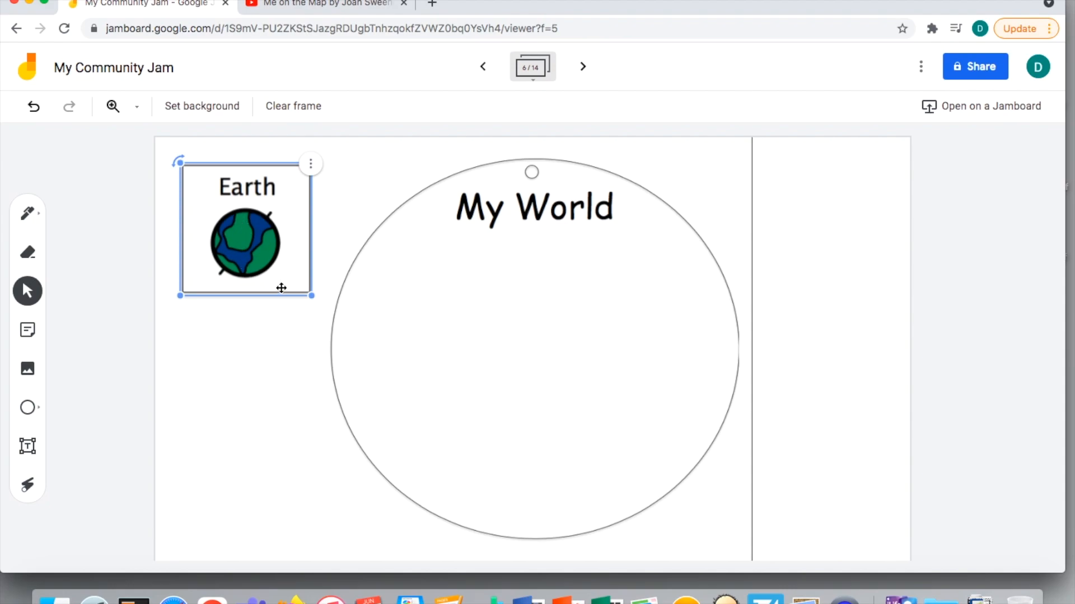
{"action": "mouse_move", "coordinate": [288, 274]}
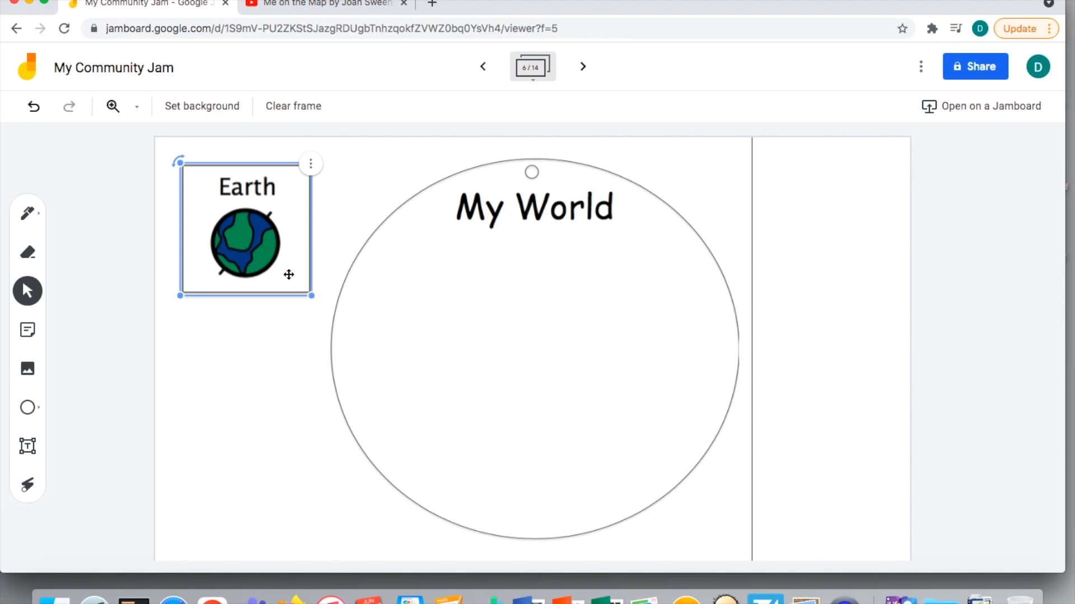
{"action": "left_click_drag", "start_coordinate": [247, 244], "coordinate": [538, 346]}
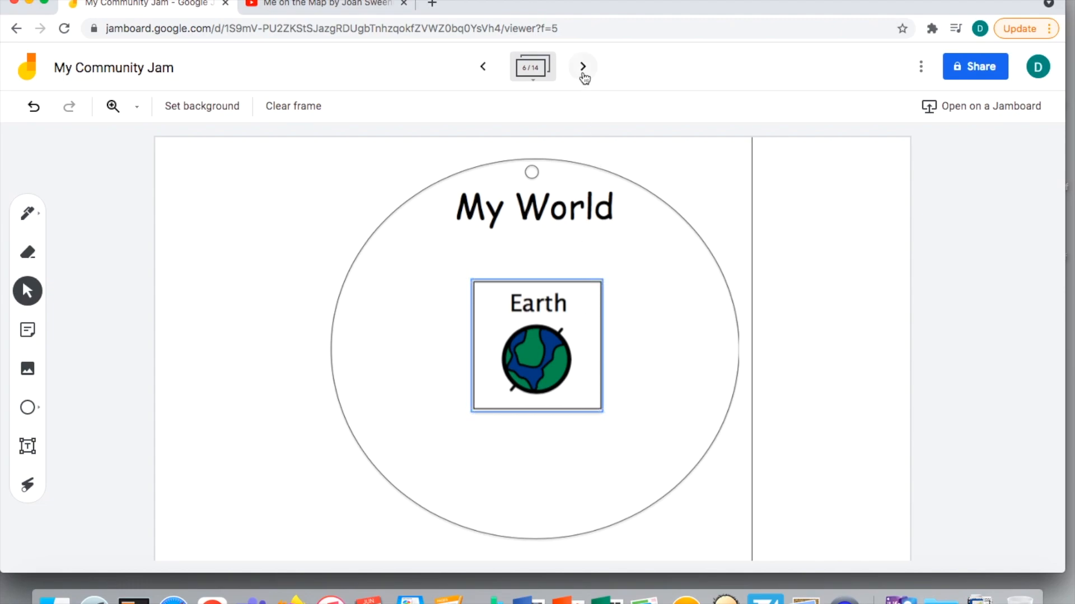
{"action": "left_click", "coordinate": [581, 66]}
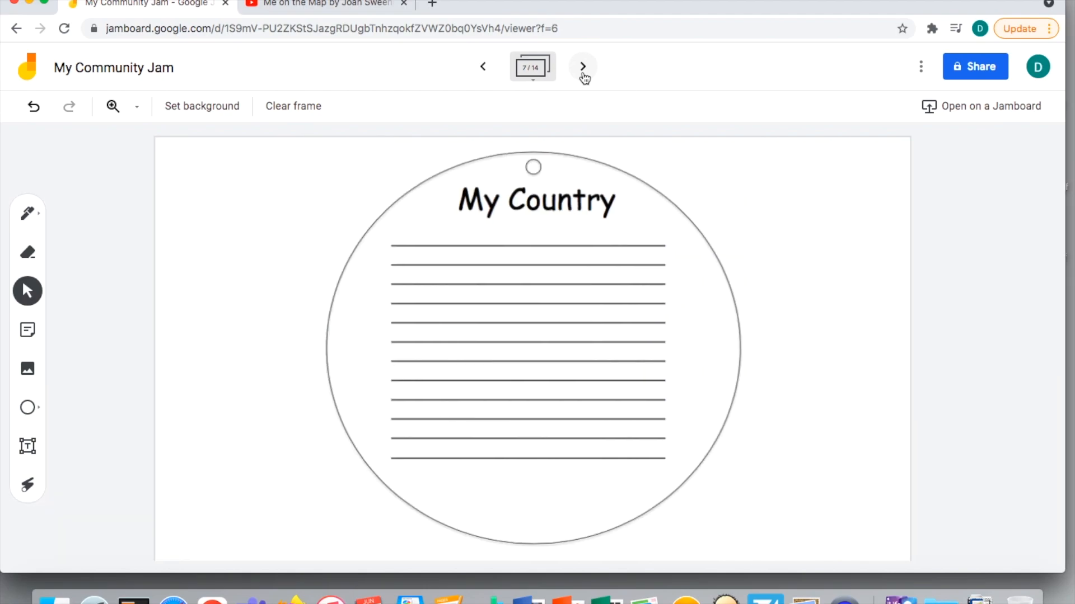
Step: Upload the 'US icon' image into frame 8's blank My Country circle, then advance to frame 9
{"action": "left_click", "coordinate": [581, 66]}
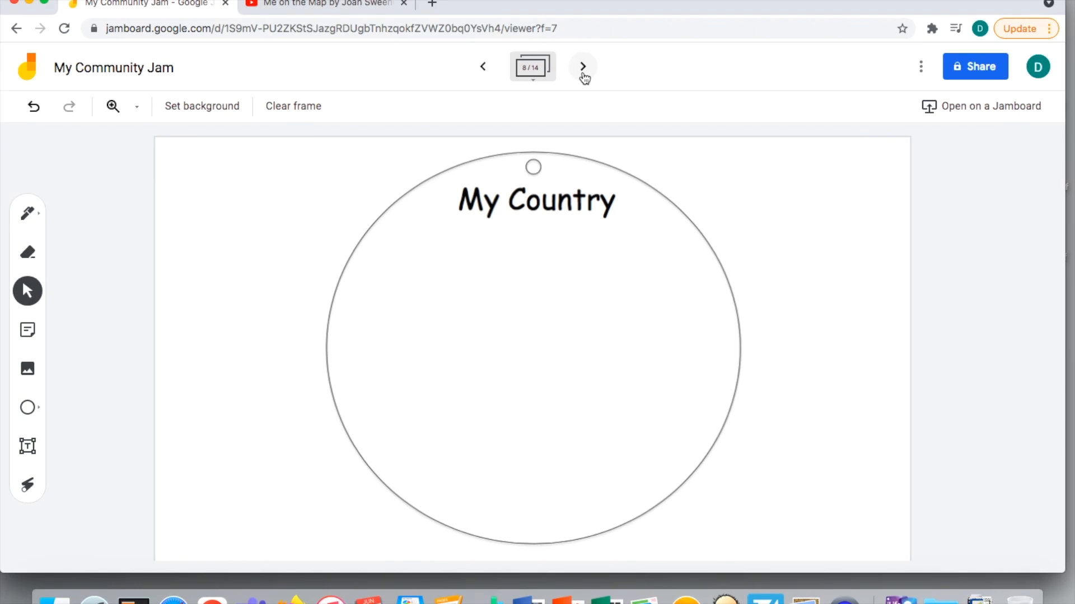
{"action": "left_click", "coordinate": [27, 369]}
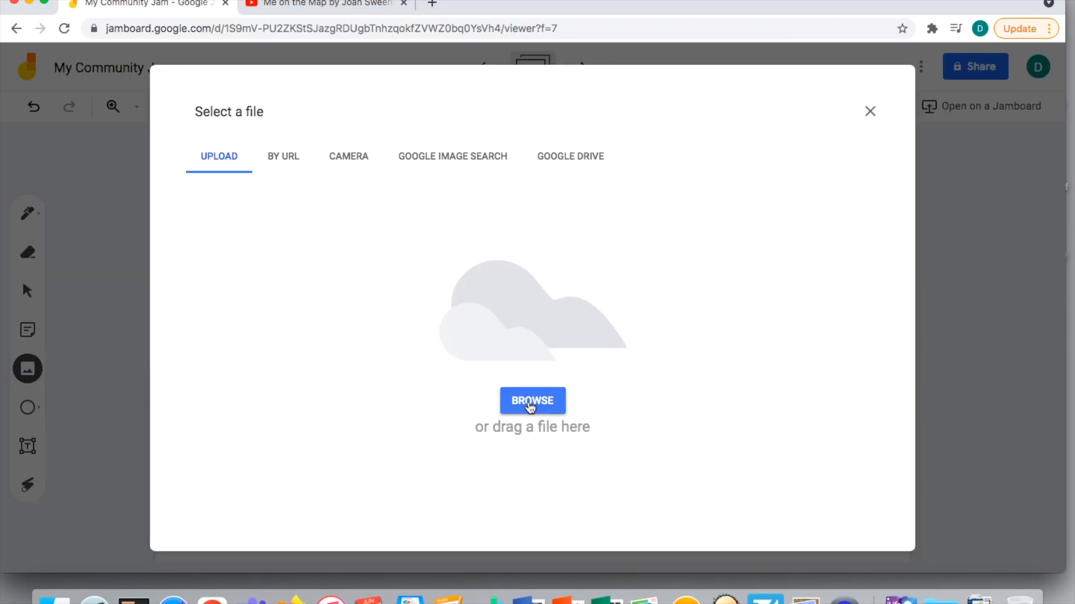
{"action": "left_click", "coordinate": [532, 401]}
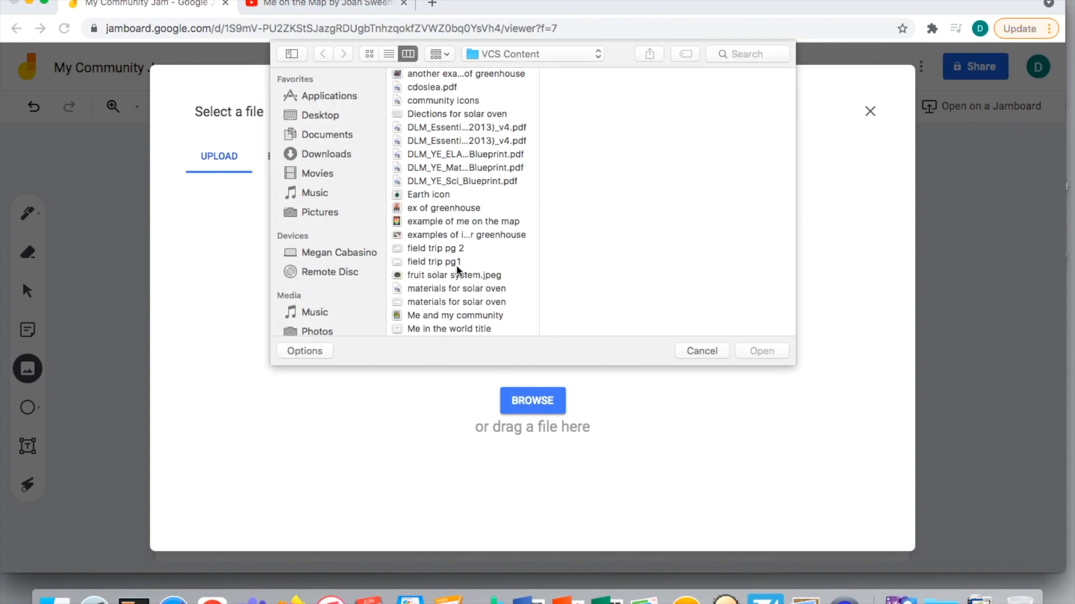
{"action": "scroll", "scroll_direction": "down", "scroll_amount": 3}
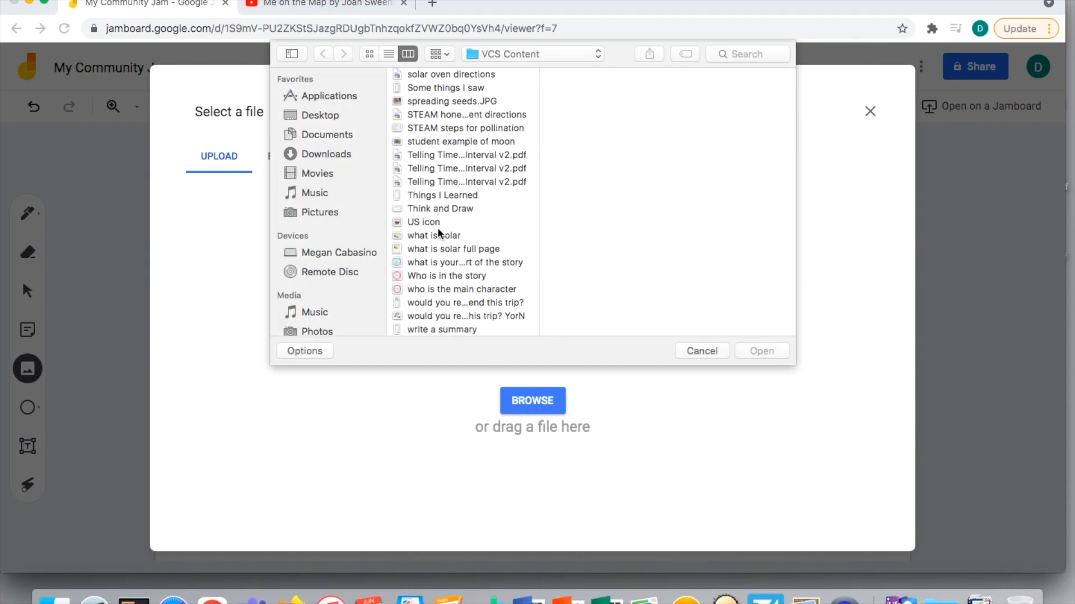
{"action": "left_click", "coordinate": [423, 222]}
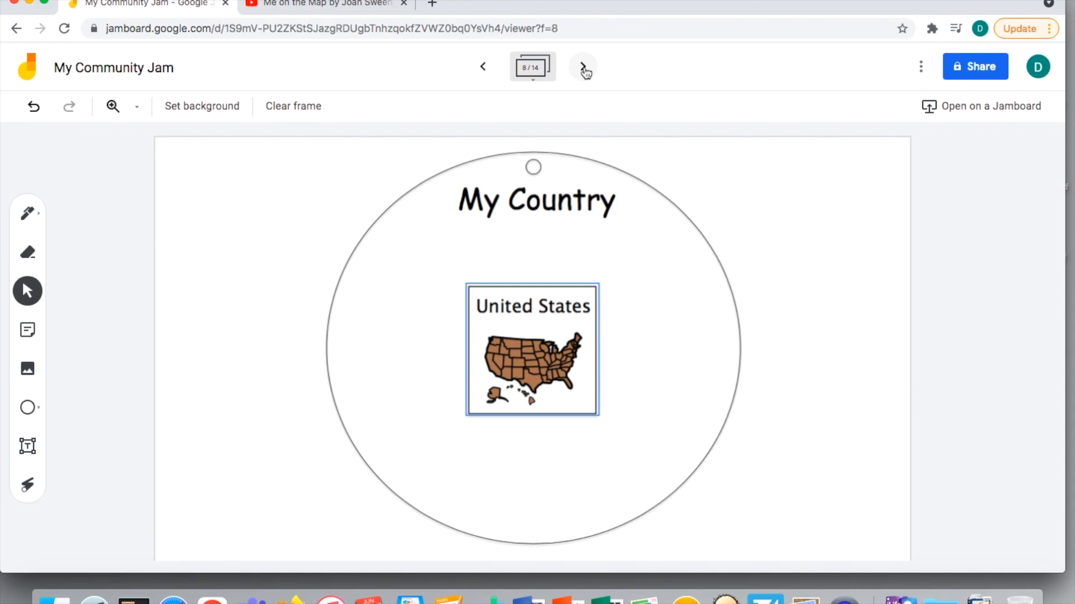
{"action": "left_click", "coordinate": [581, 67]}
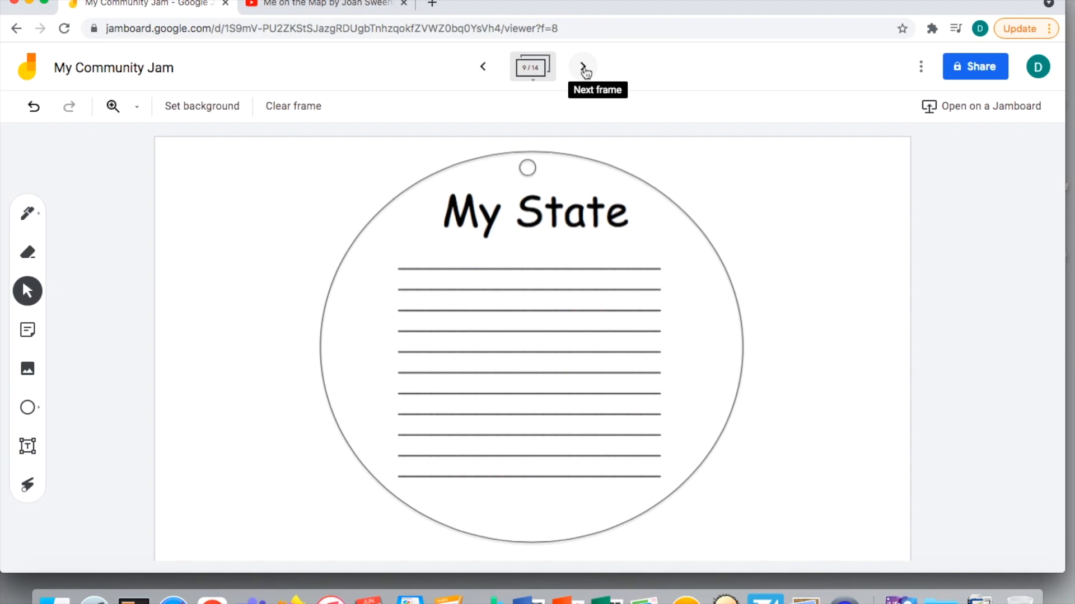
Step: Advance to frame 10, the unlined My State circle
{"action": "left_click", "coordinate": [583, 66]}
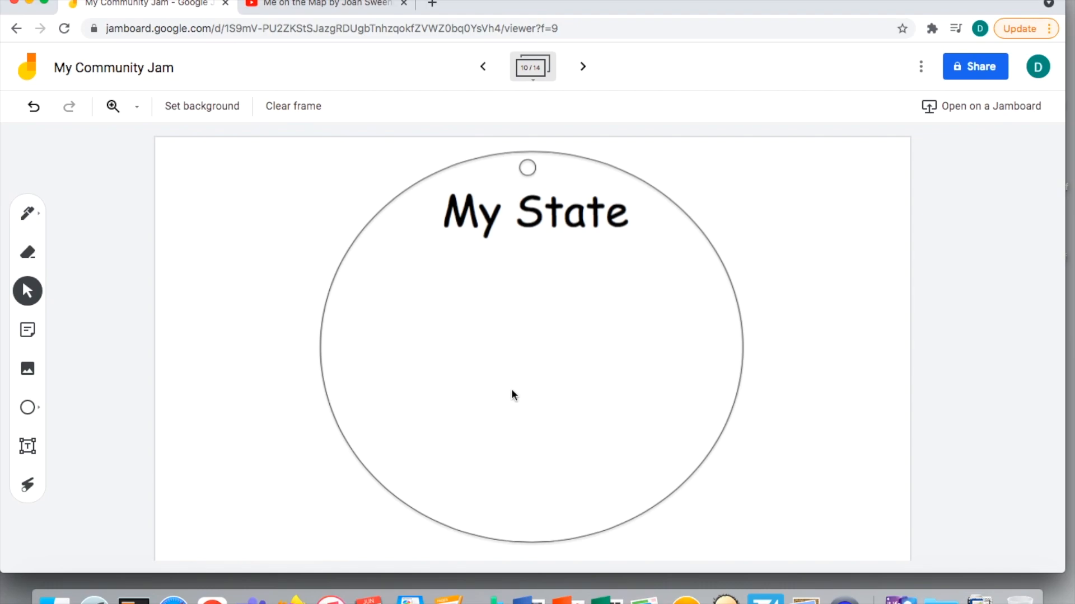
{"action": "mouse_move", "coordinate": [5, 425]}
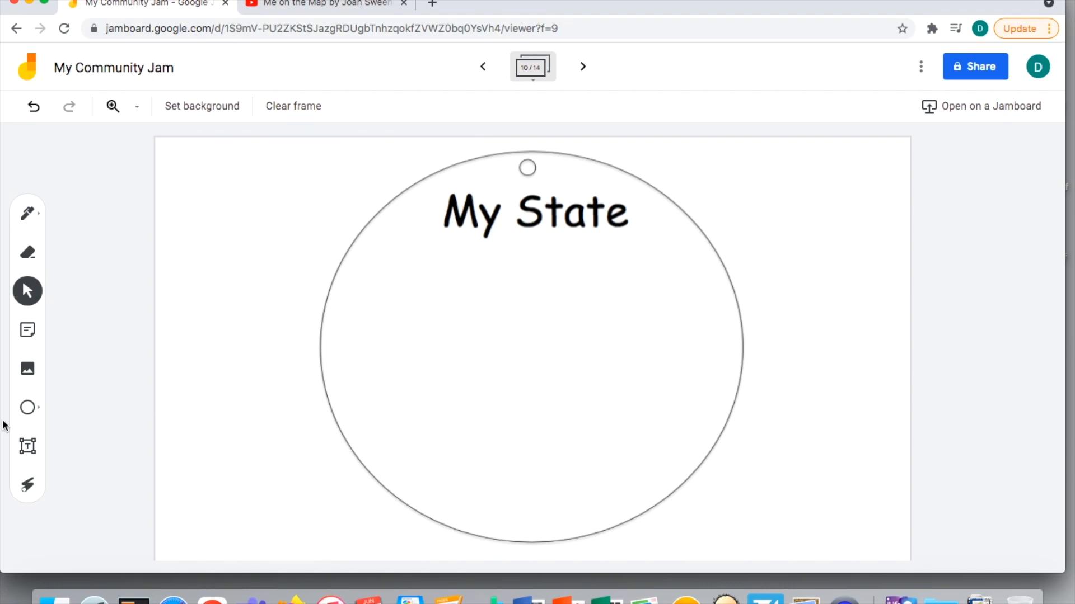
Step: Upload the New York icon, shift it up-left inside the My State circle, and advance to frame 11
{"action": "left_click", "coordinate": [27, 369]}
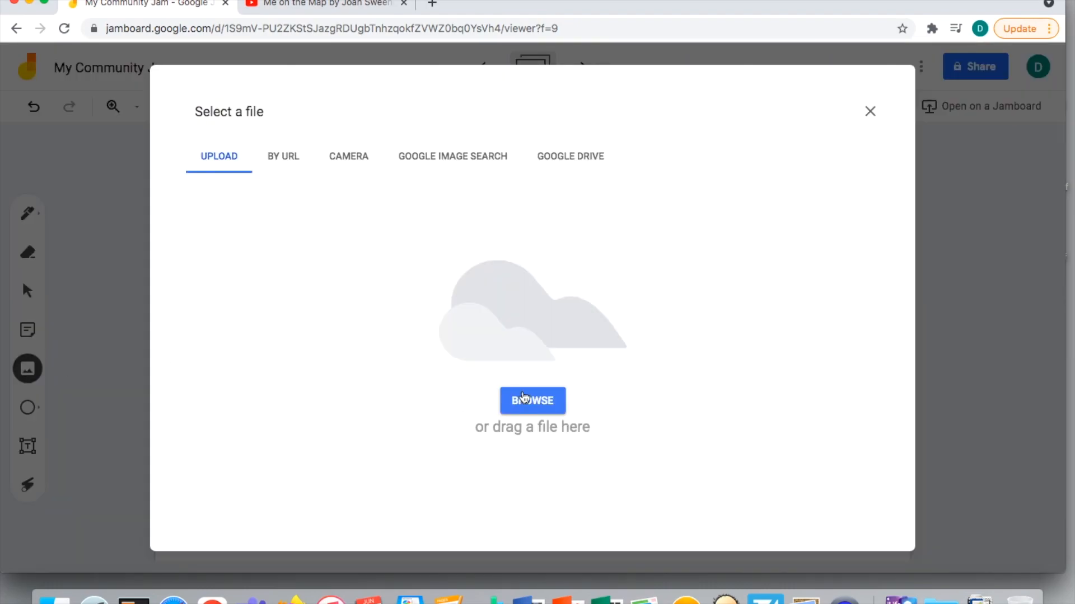
{"action": "left_click", "coordinate": [533, 401]}
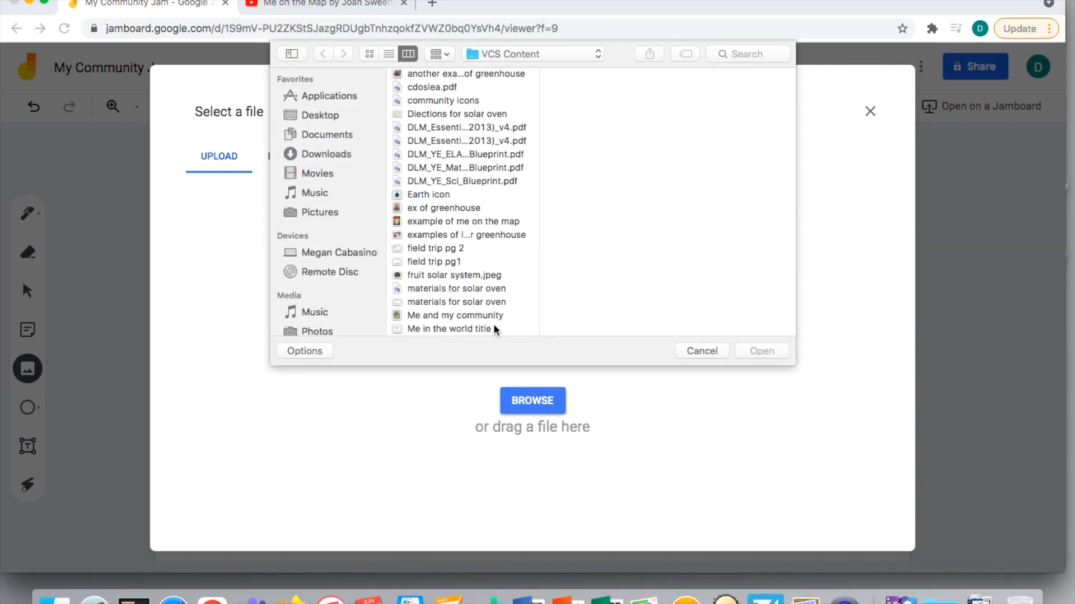
{"action": "scroll", "scroll_direction": "down", "scroll_amount": 3}
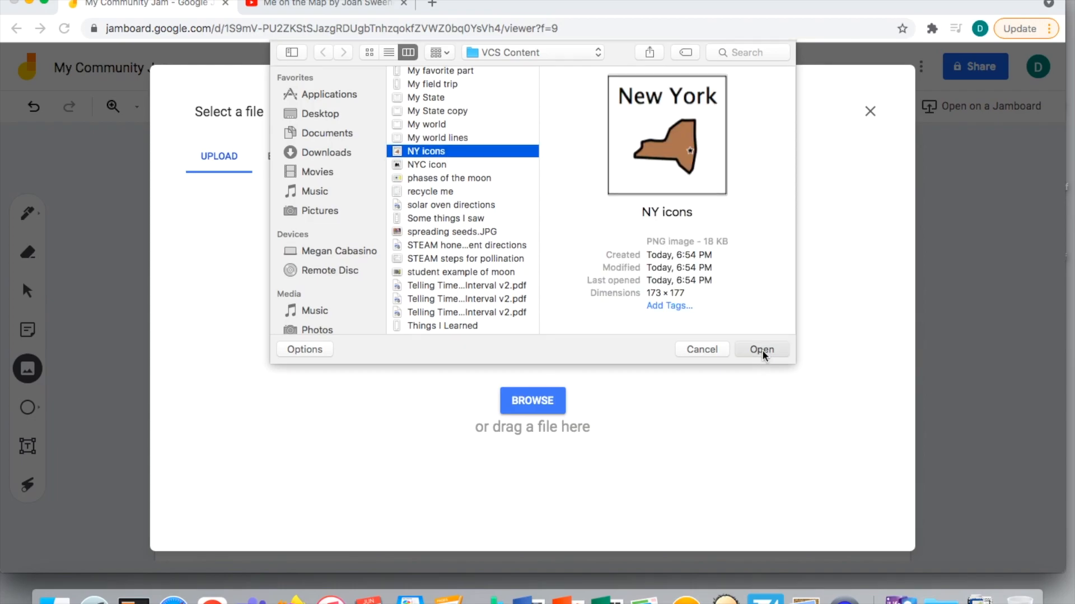
{"action": "left_click", "coordinate": [762, 349]}
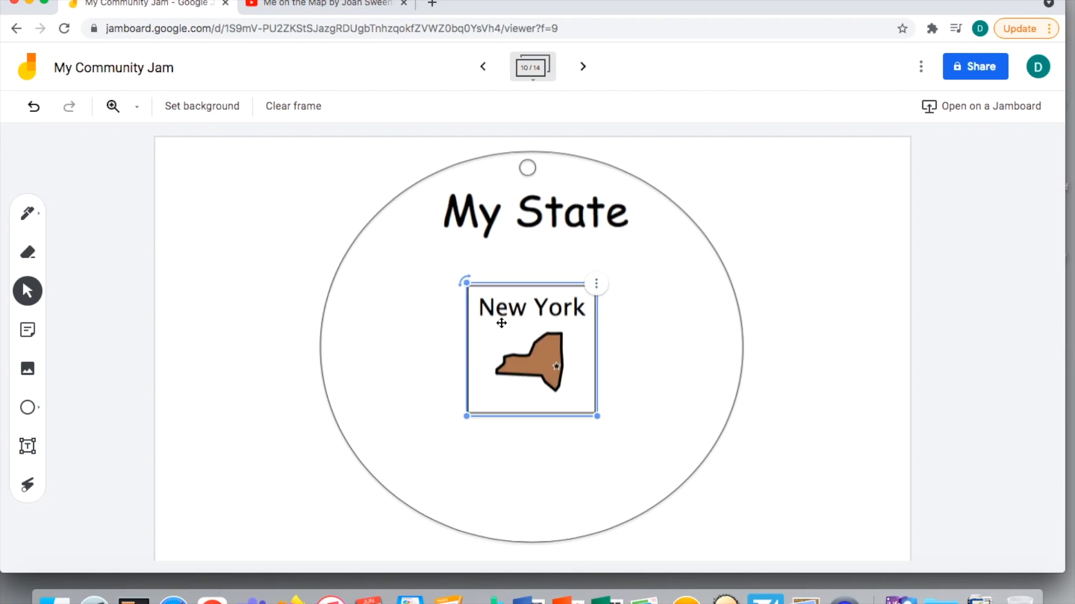
{"action": "left_click_drag", "start_coordinate": [531, 345], "coordinate": [449, 312]}
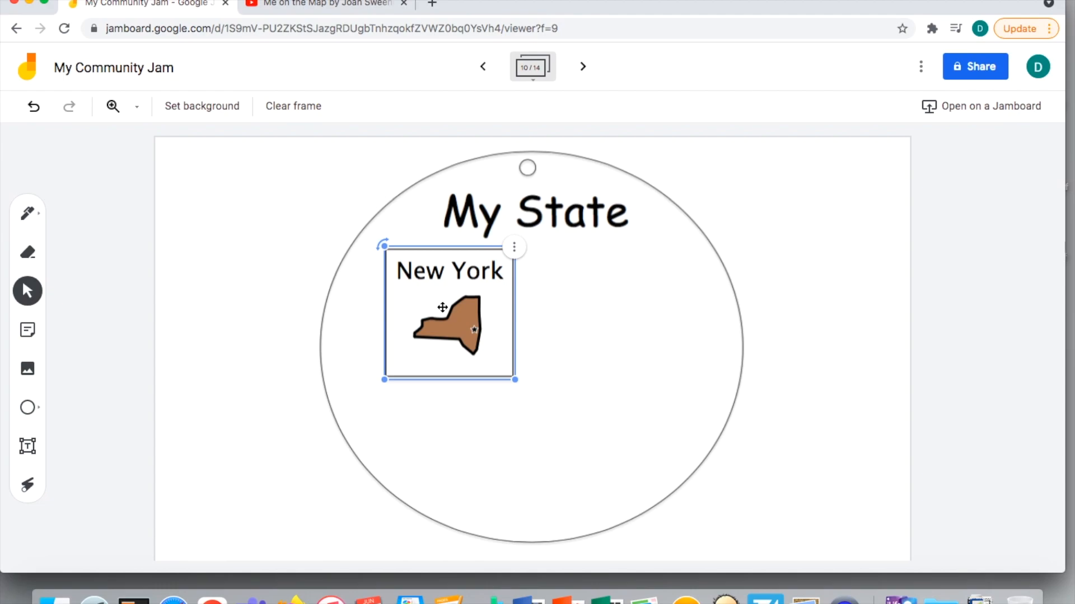
{"action": "left_click", "coordinate": [583, 66]}
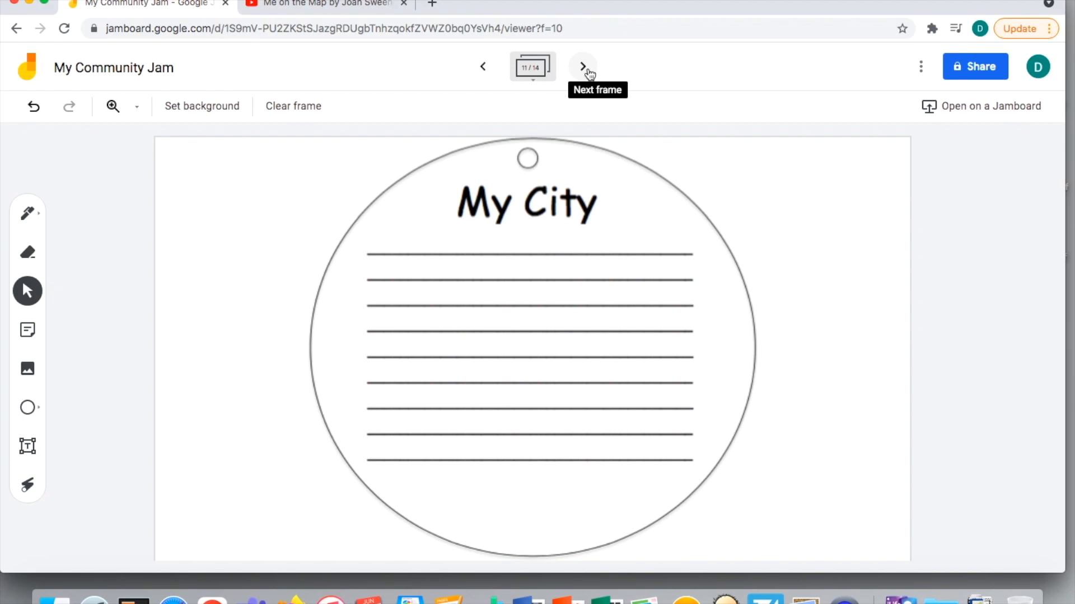
Step: Advance to frame 12, the blank unlined My City circle
{"action": "left_click", "coordinate": [582, 65]}
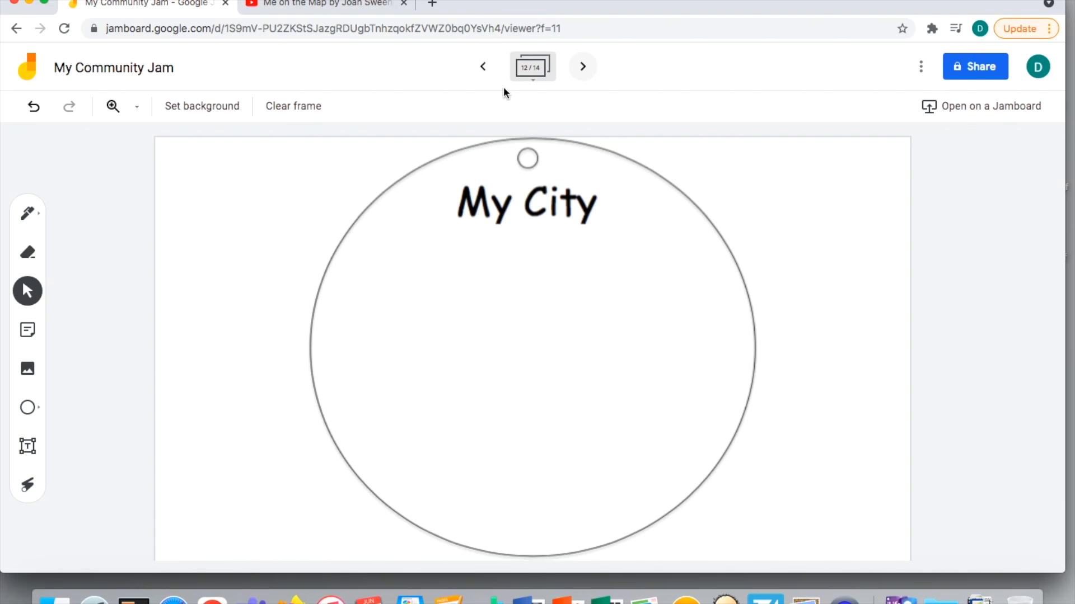
Step: Upload the NYC icon image from the computer into frame 12's My City circle
{"action": "left_click", "coordinate": [27, 369]}
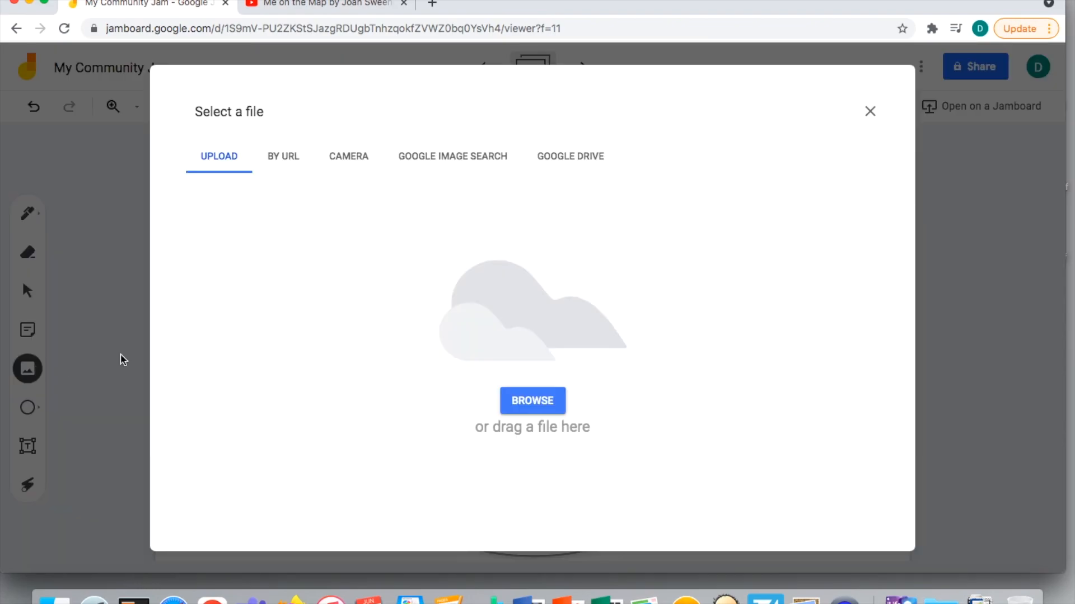
{"action": "left_click", "coordinate": [533, 401]}
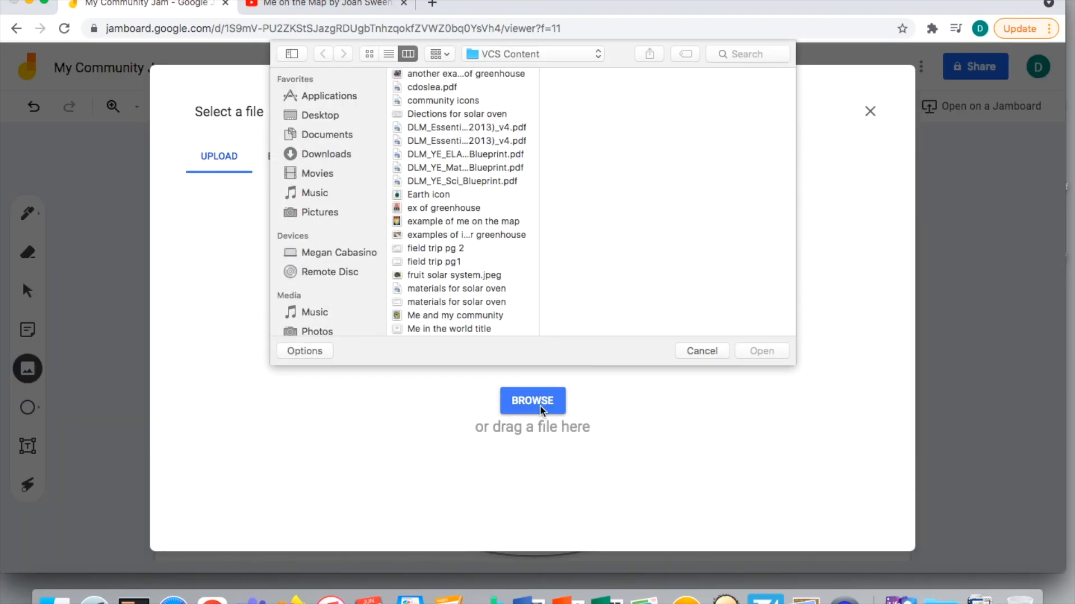
{"action": "scroll", "scroll_direction": "down", "scroll_amount": 3}
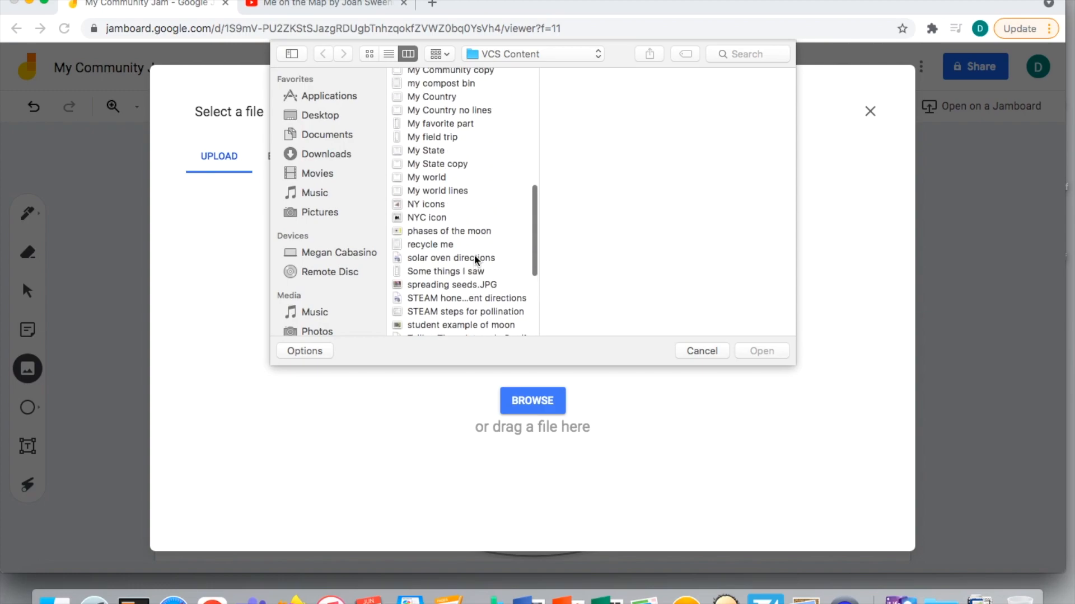
{"action": "left_click", "coordinate": [427, 187]}
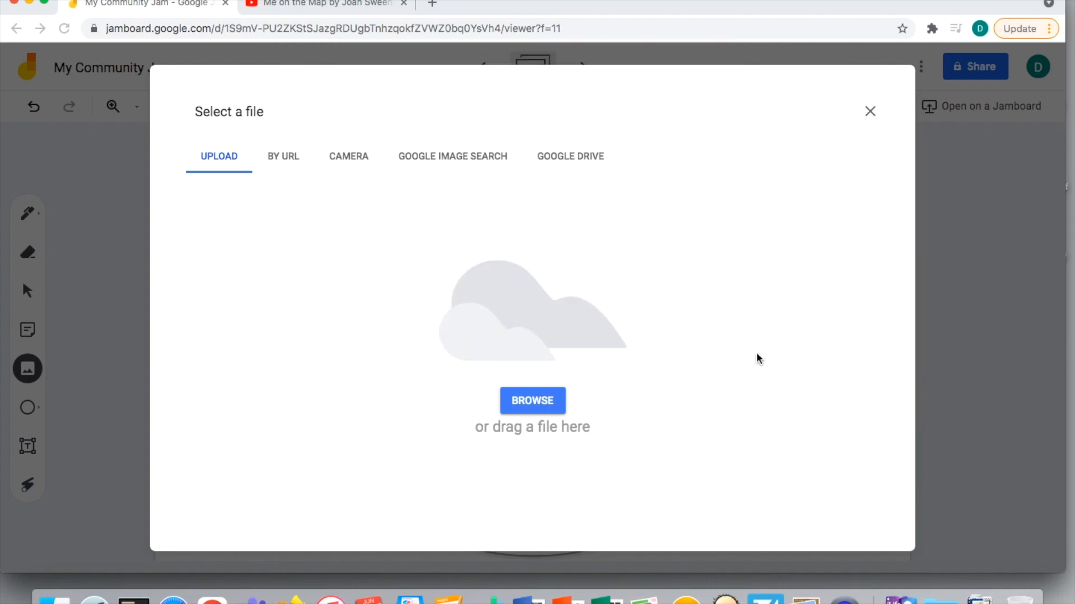
{"action": "left_click", "coordinate": [870, 111]}
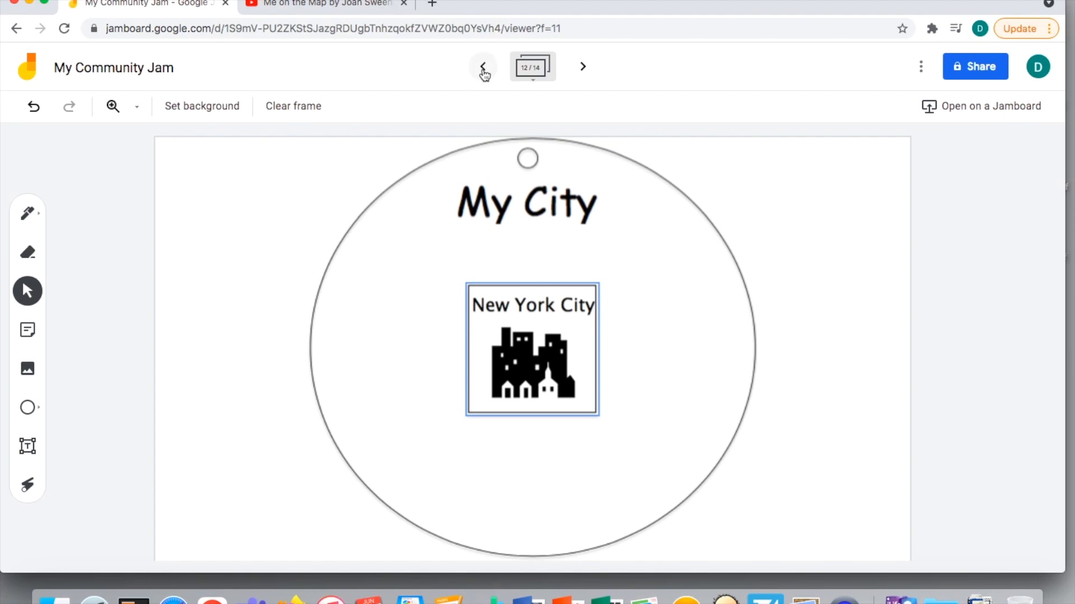
Step: Check the lined My City frame, then move ahead to frame 13, the lined My Community circle
{"action": "left_click", "coordinate": [482, 67]}
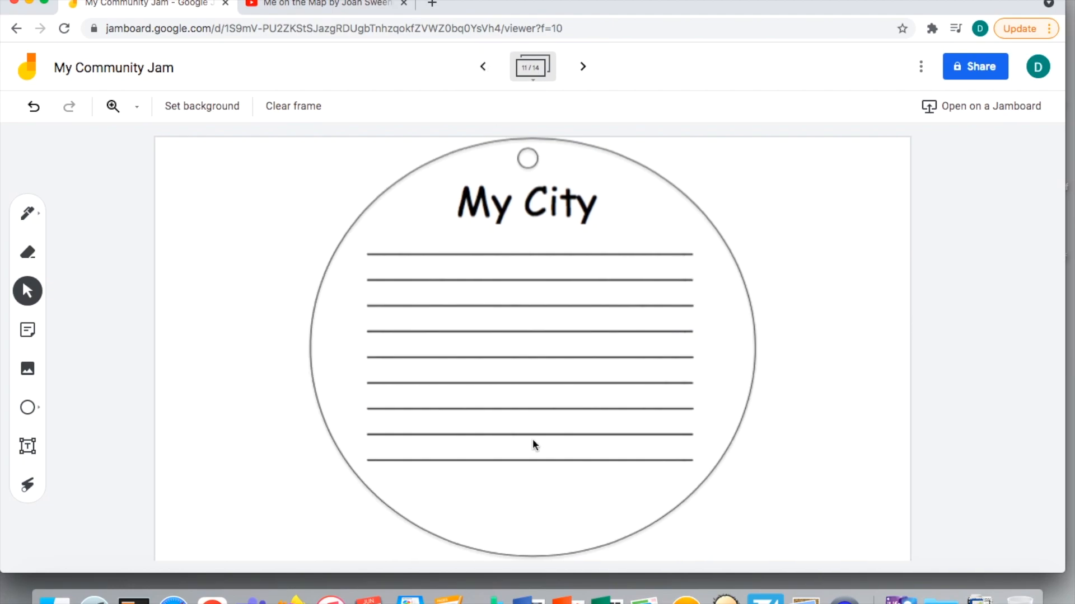
{"action": "mouse_move", "coordinate": [583, 67]}
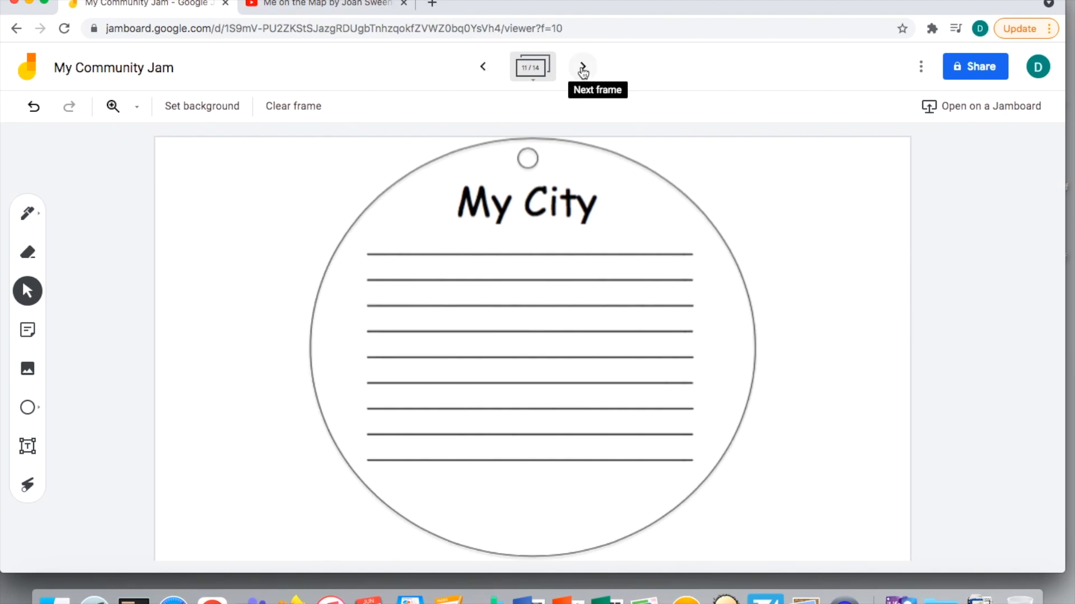
{"action": "left_click", "coordinate": [581, 67]}
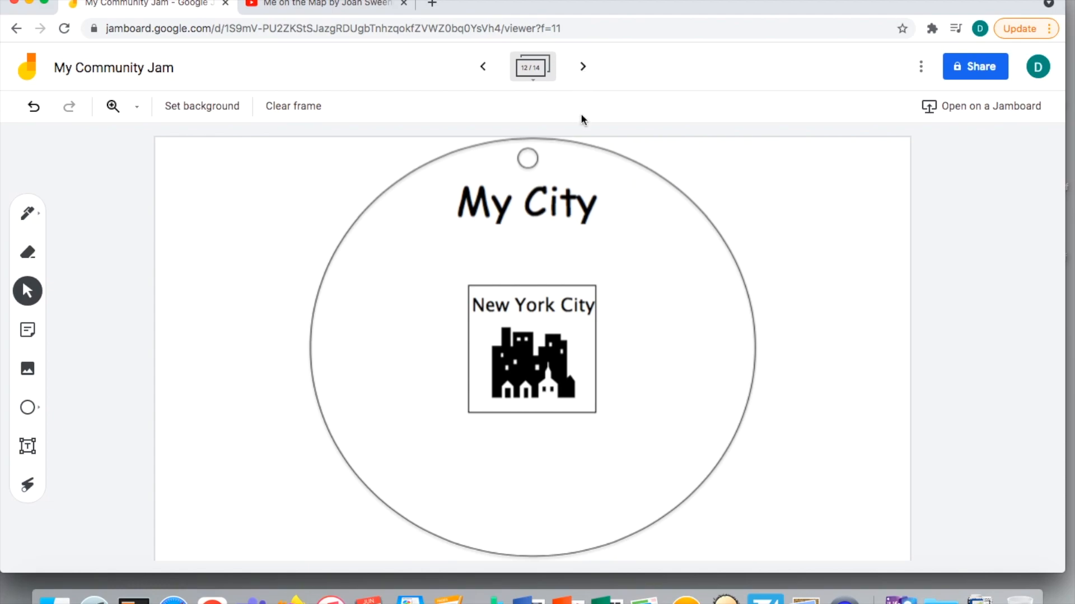
{"action": "mouse_move", "coordinate": [517, 314]}
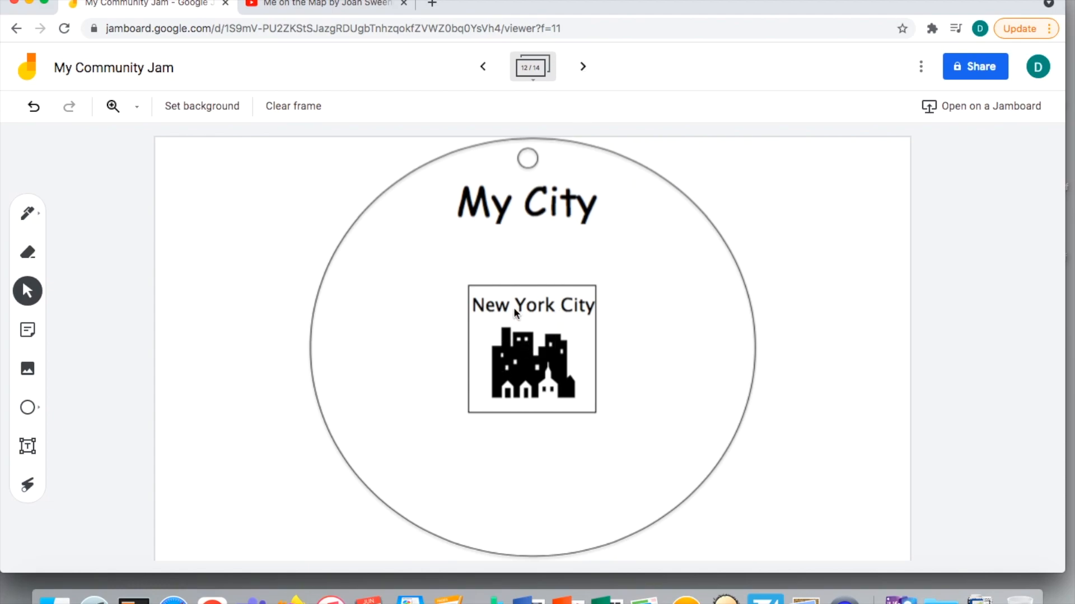
{"action": "mouse_move", "coordinate": [590, 78]}
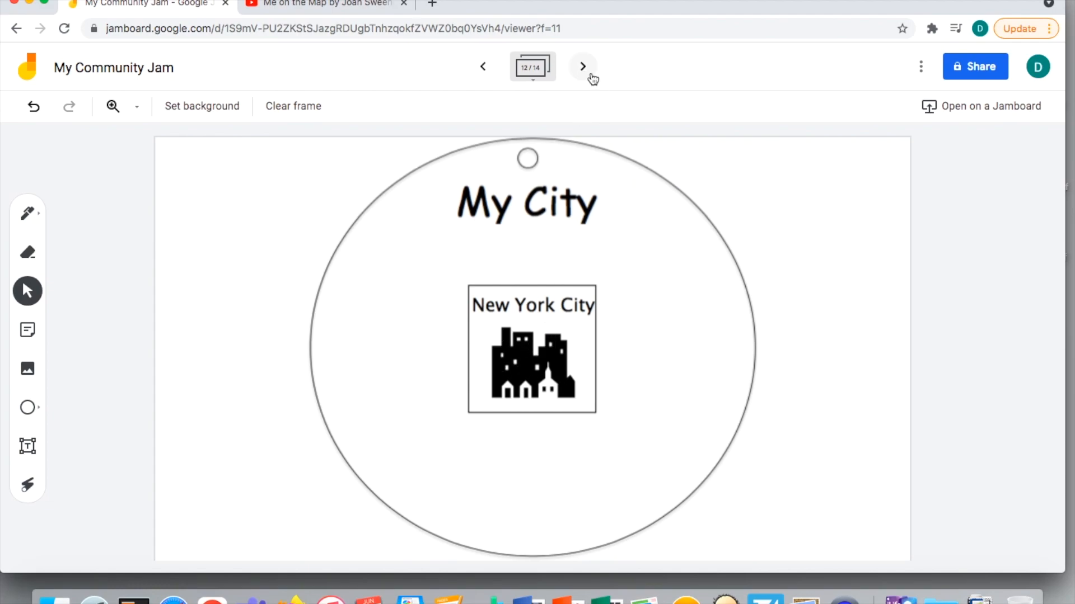
{"action": "left_click", "coordinate": [582, 66]}
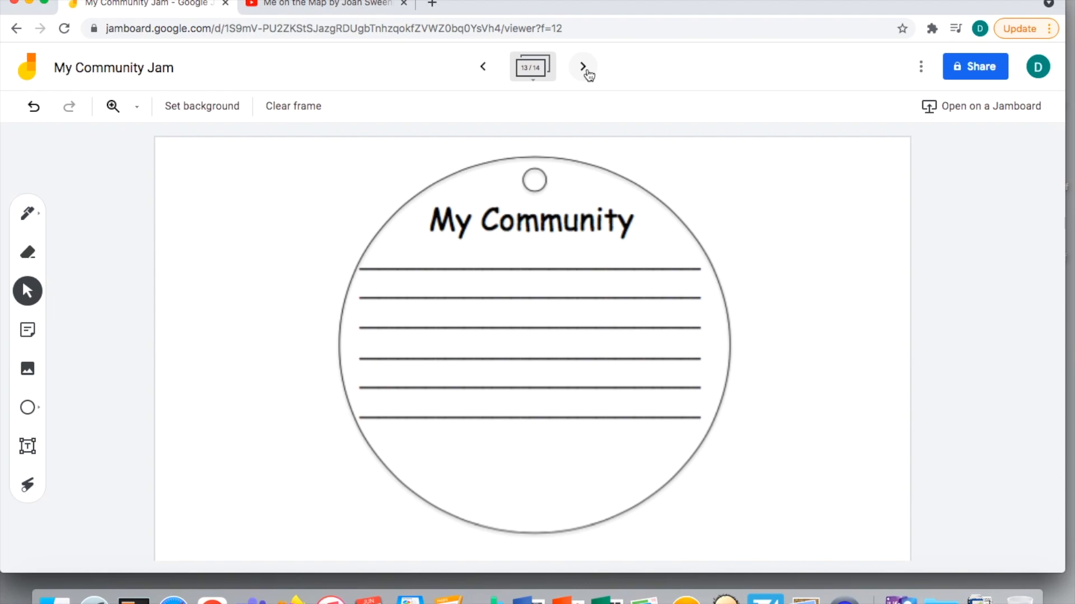
Step: Reach the final frame 14, then jump back to frame 3's Me on the Map photo
{"action": "left_click", "coordinate": [583, 66]}
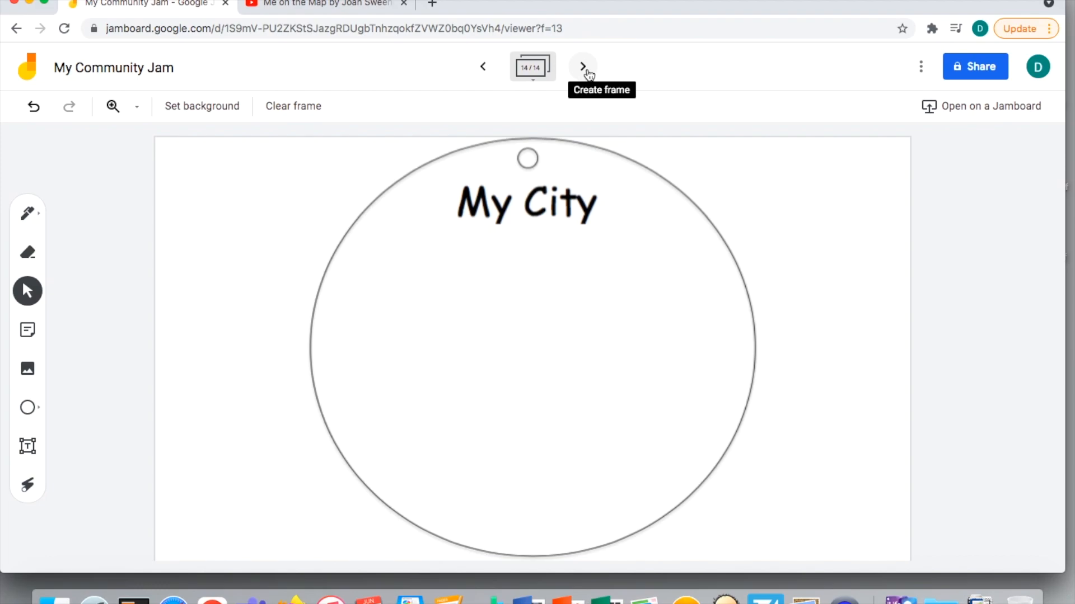
{"action": "left_click", "coordinate": [532, 66]}
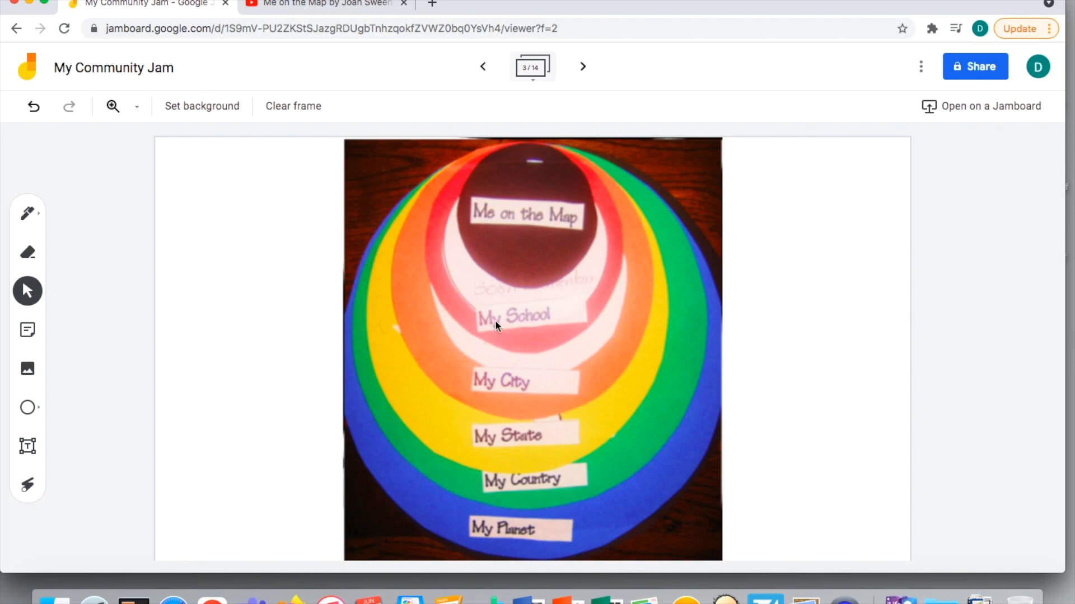
{"action": "mouse_move", "coordinate": [540, 229]}
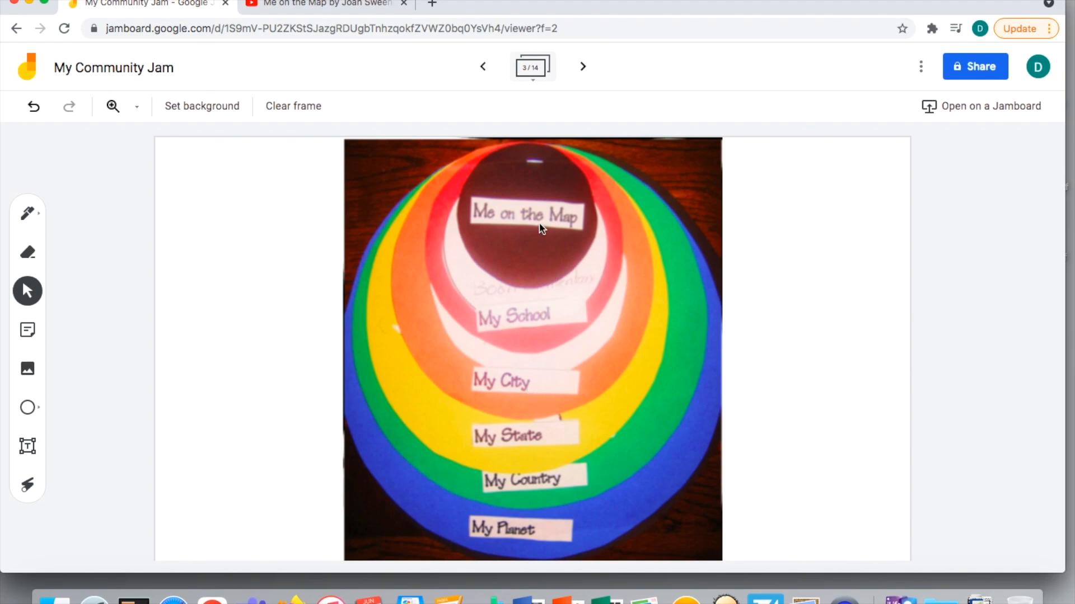
{"action": "mouse_move", "coordinate": [562, 507]}
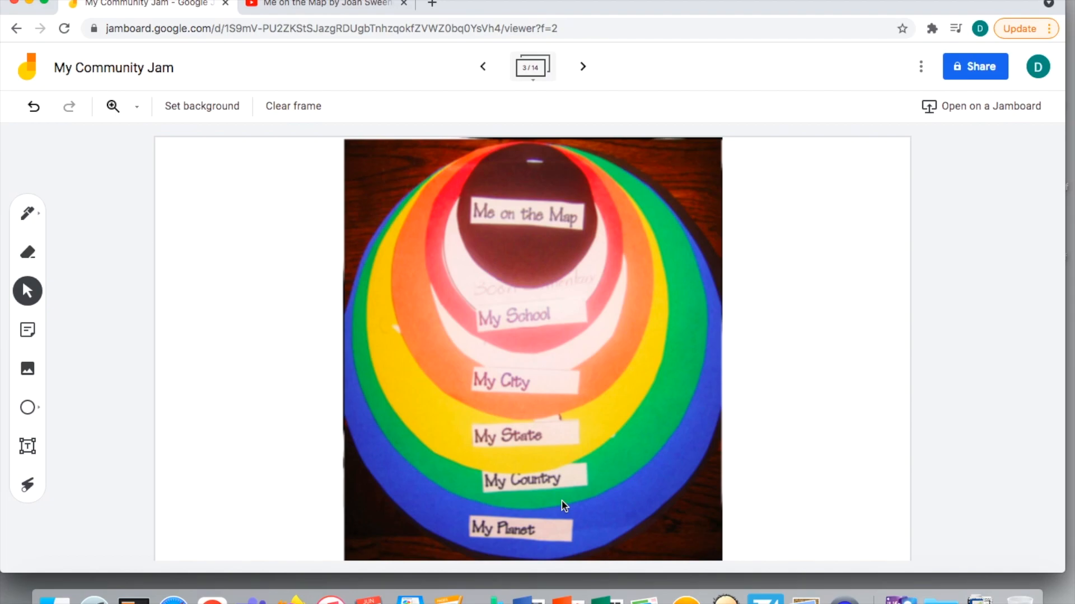
{"action": "mouse_move", "coordinate": [323, 7]}
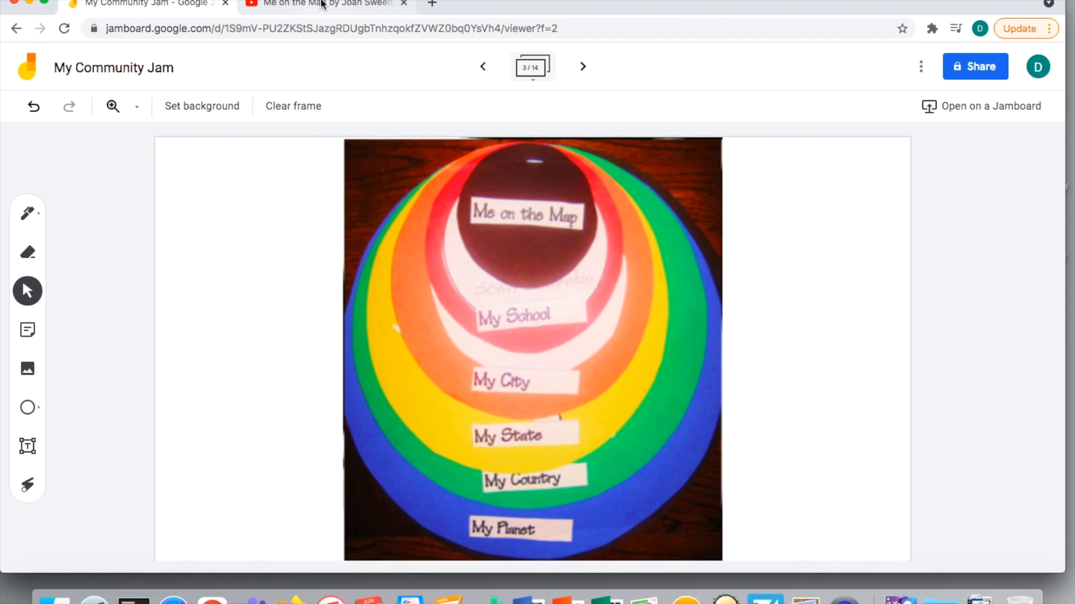
{"action": "left_click", "coordinate": [333, 4]}
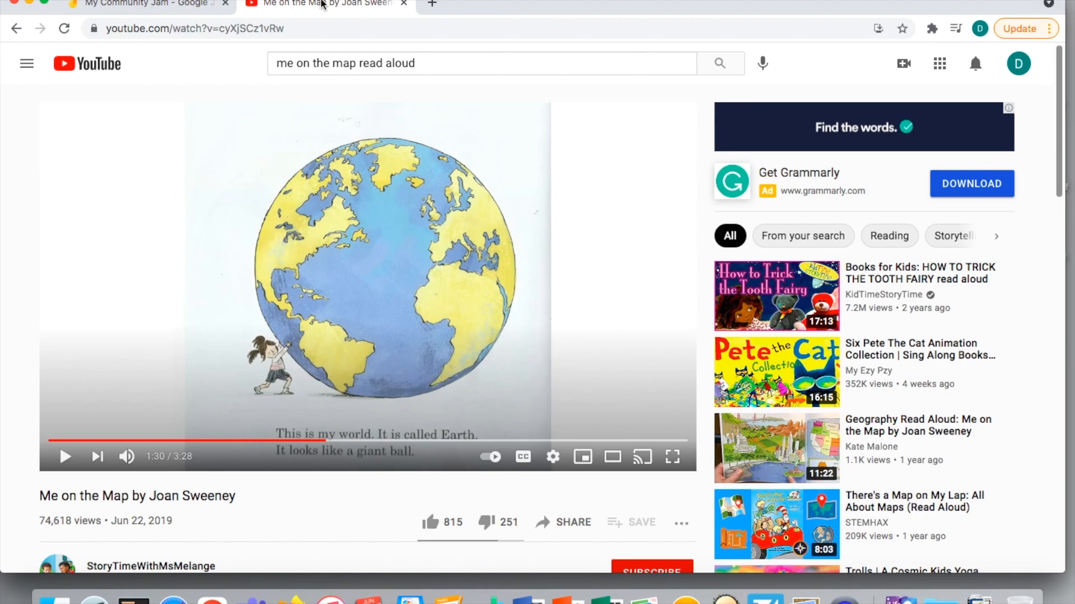
{"action": "left_click", "coordinate": [140, 4]}
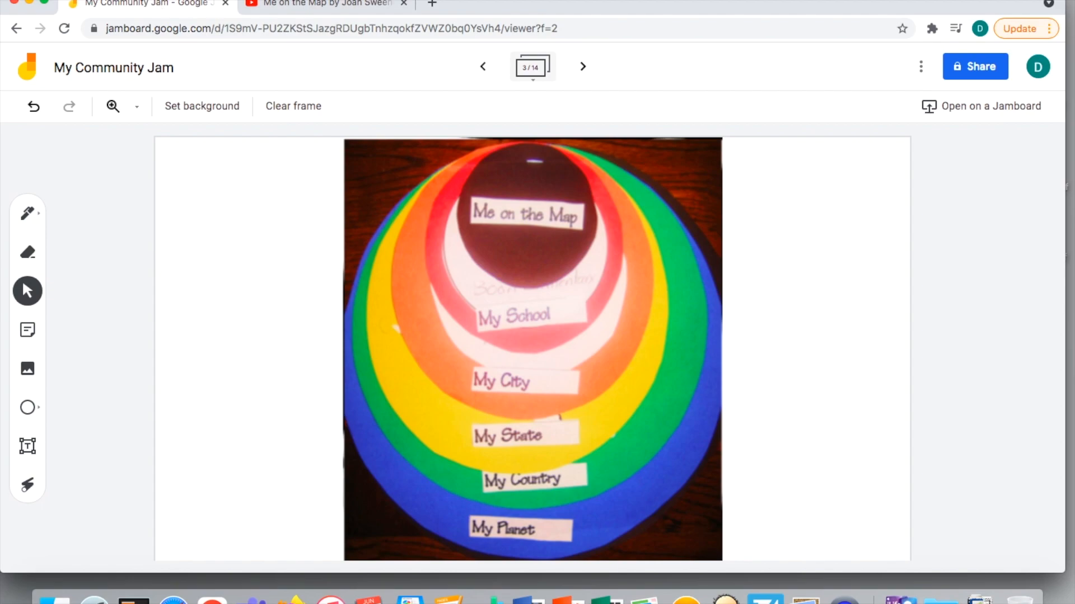
{"action": "mouse_move", "coordinate": [689, 14]}
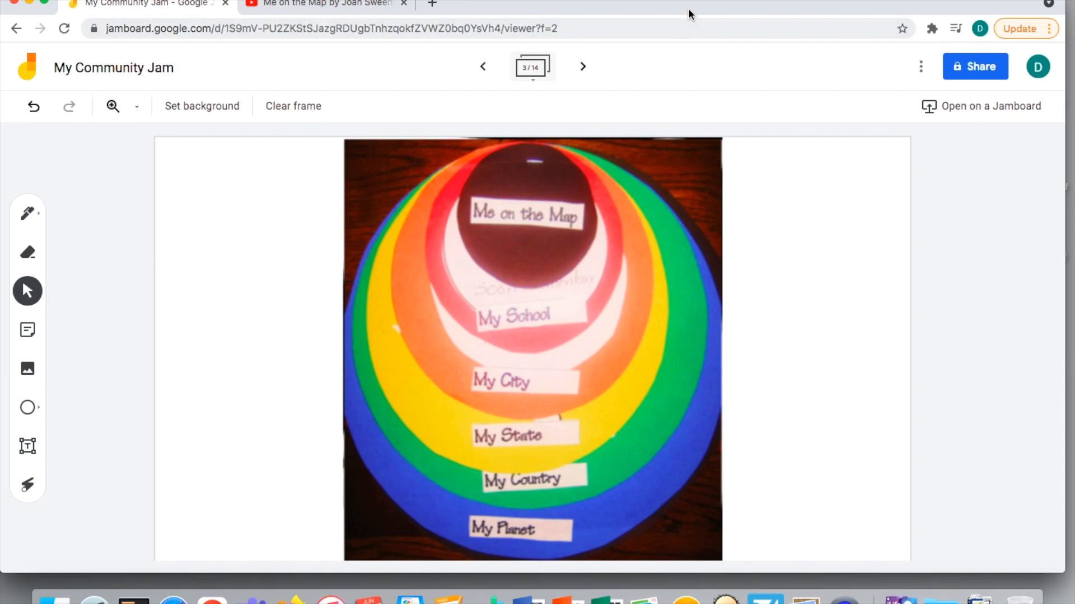